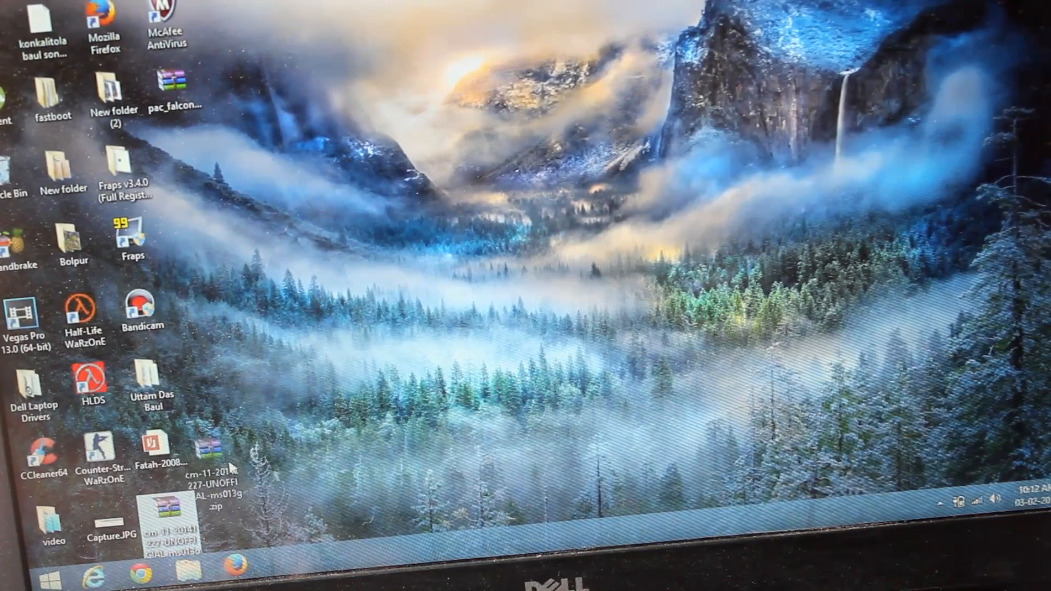
{"action": "left_click_drag", "start_coordinate": [208, 463], "coordinate": [275, 201]}
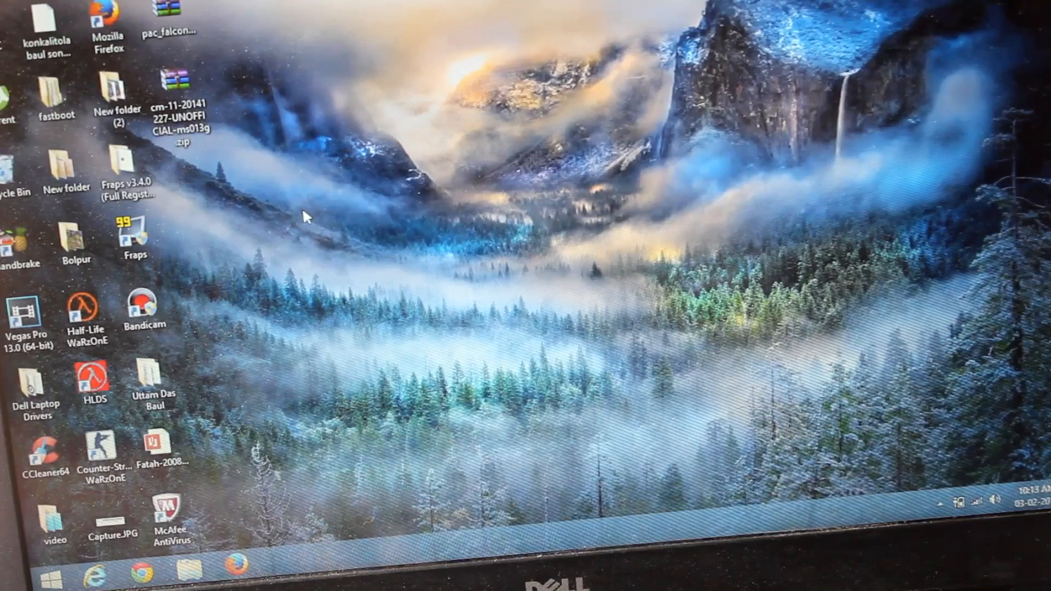
{"action": "mouse_move", "coordinate": [225, 79]}
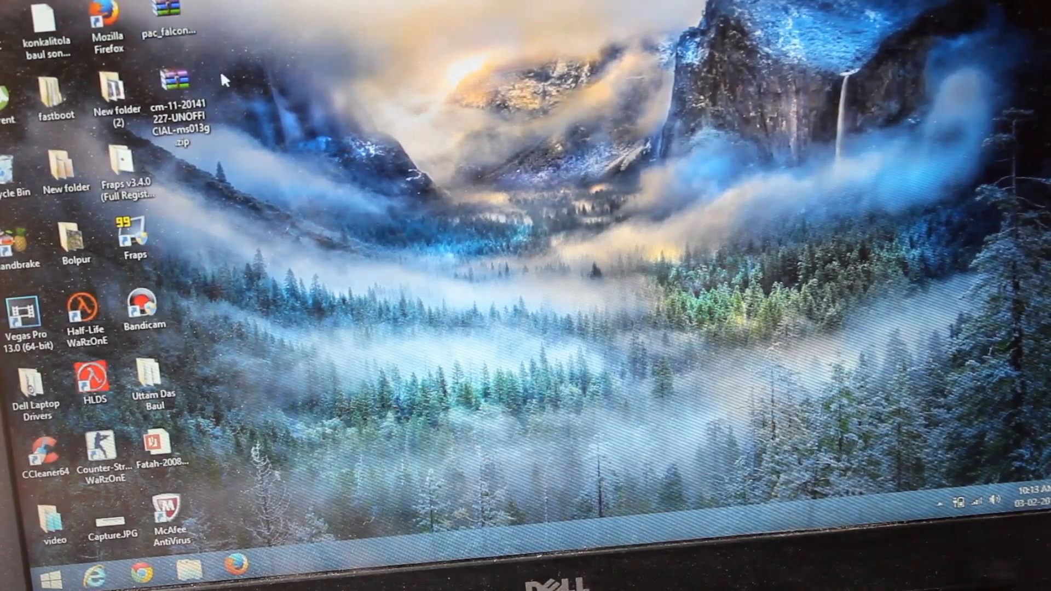
{"action": "mouse_move", "coordinate": [168, 20]}
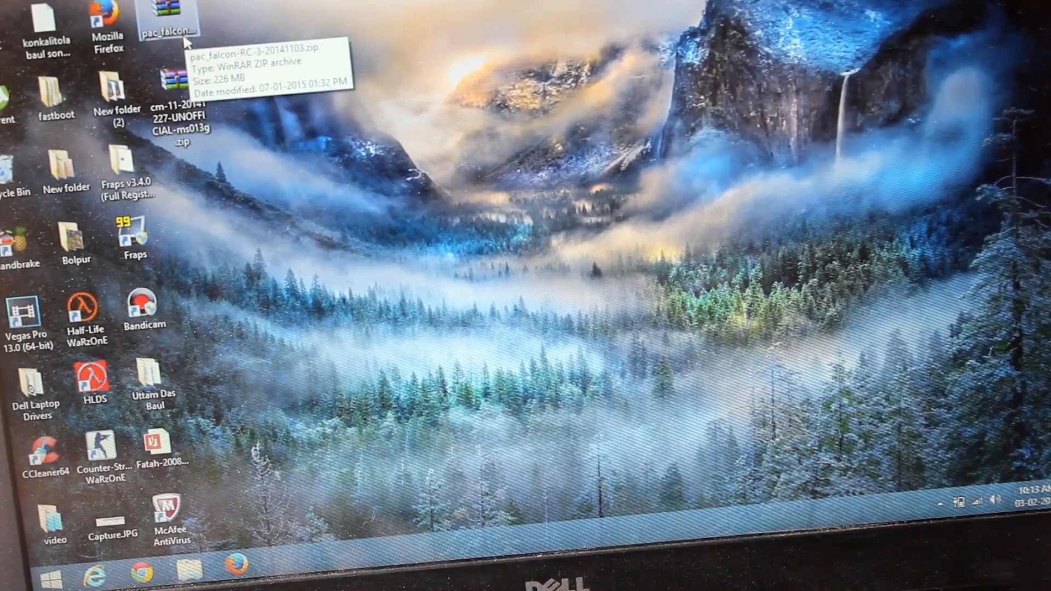
{"action": "mouse_move", "coordinate": [241, 96]}
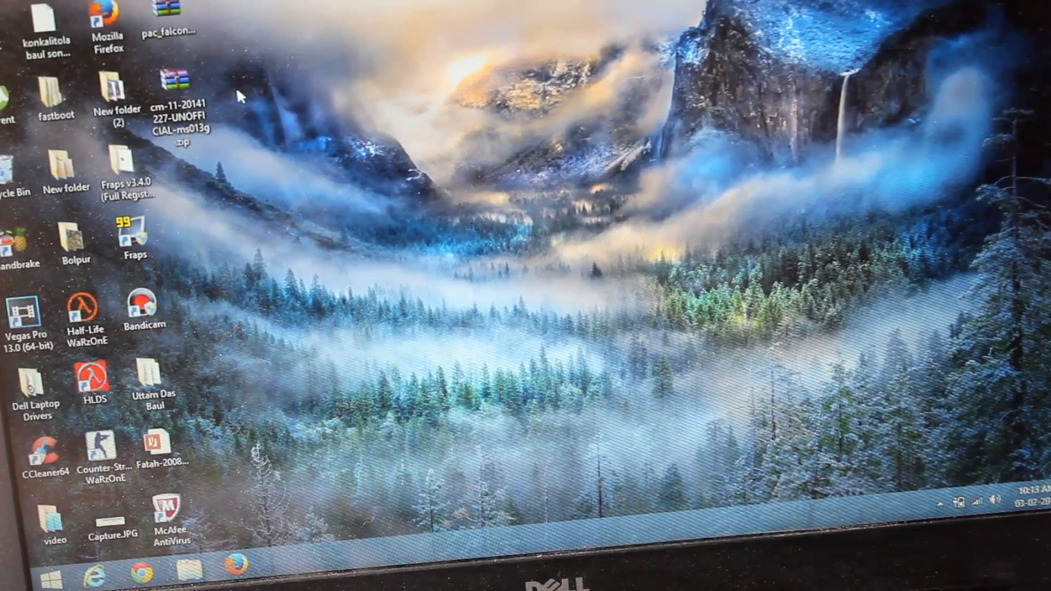
{"action": "mouse_move", "coordinate": [167, 13]}
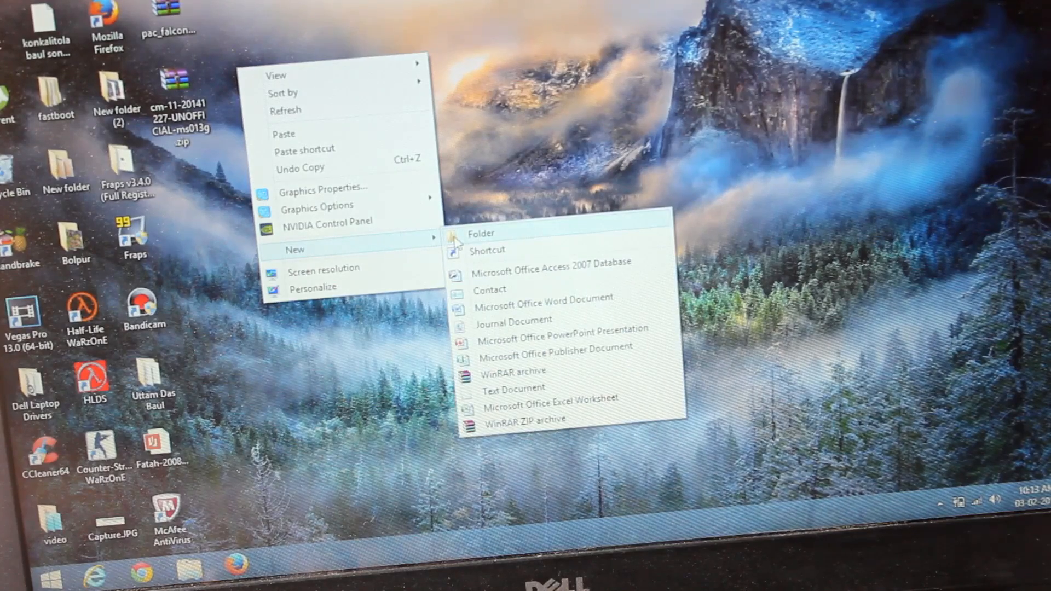
Step: Create a 'base' folder on the desktop and start a second new folder
{"action": "left_click", "coordinate": [481, 233]}
{"action": "type", "text": "base"}
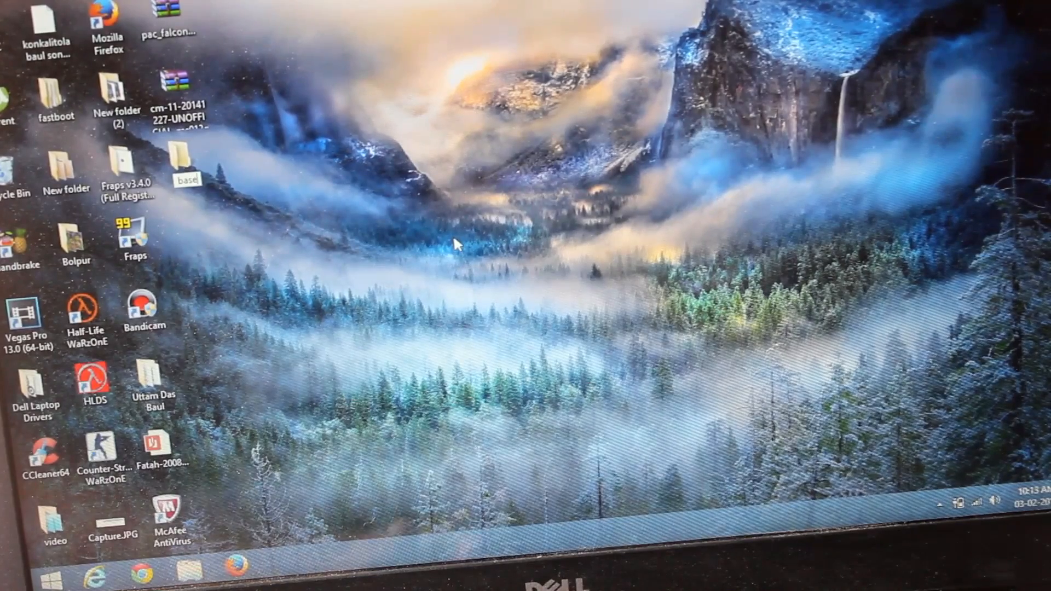
{"action": "right_click", "coordinate": [456, 243]}
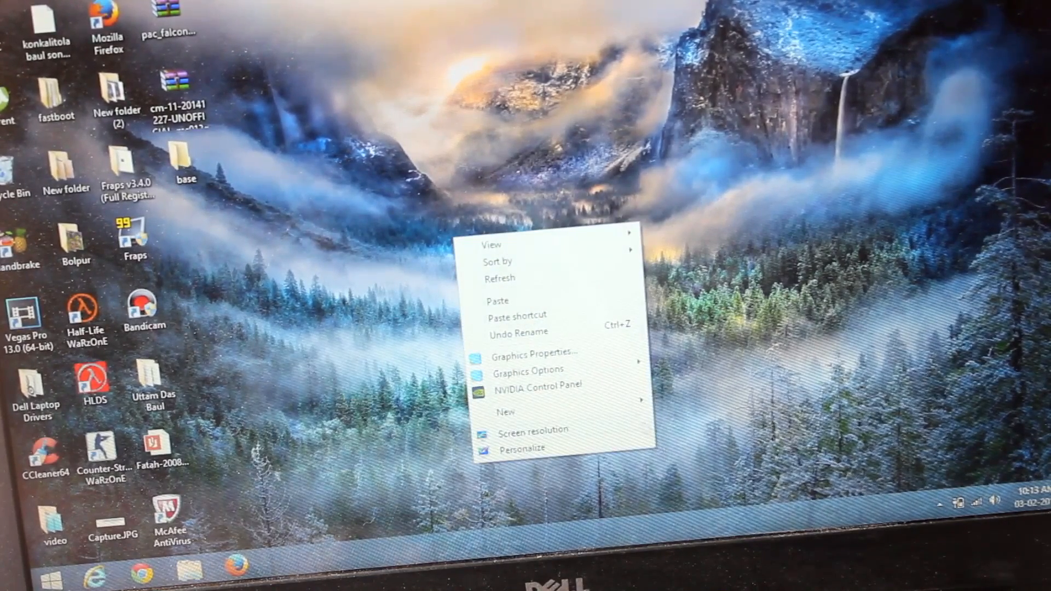
{"action": "left_click", "coordinate": [507, 411]}
{"action": "type", "text": "port"}
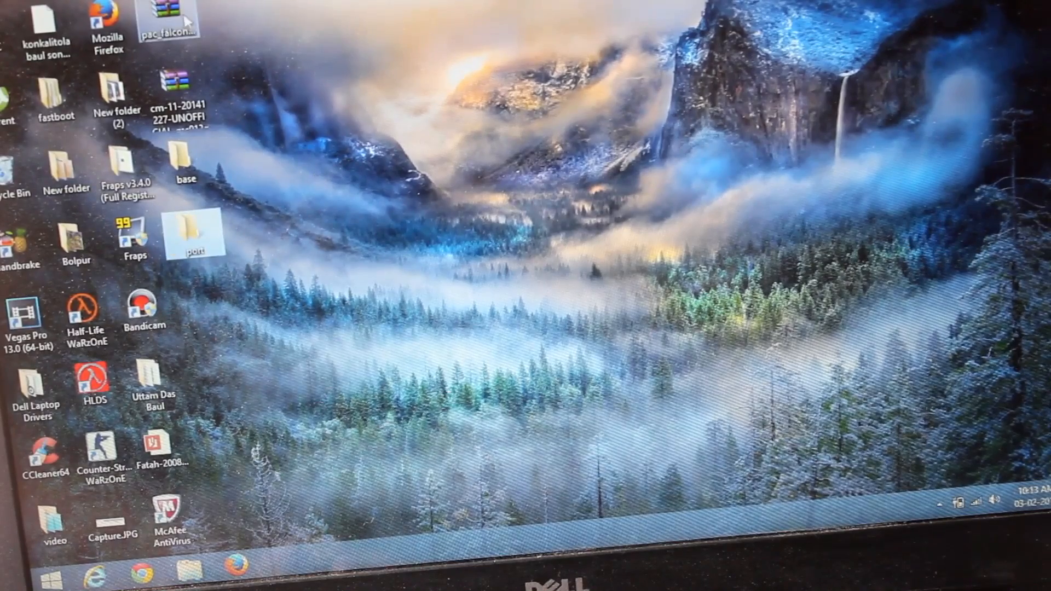
{"action": "mouse_move", "coordinate": [164, 13]}
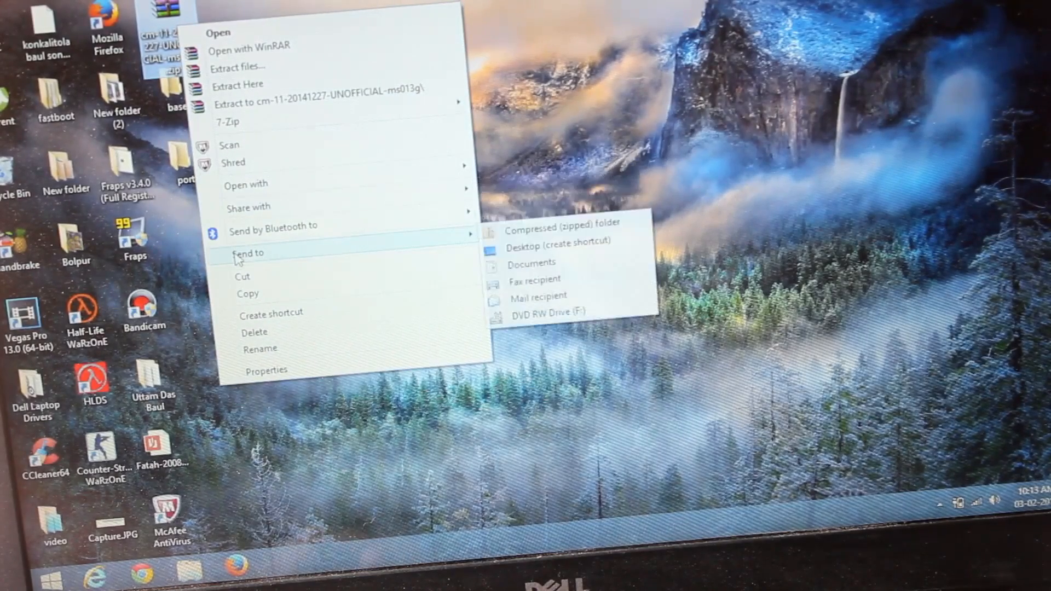
{"action": "mouse_move", "coordinate": [242, 276]}
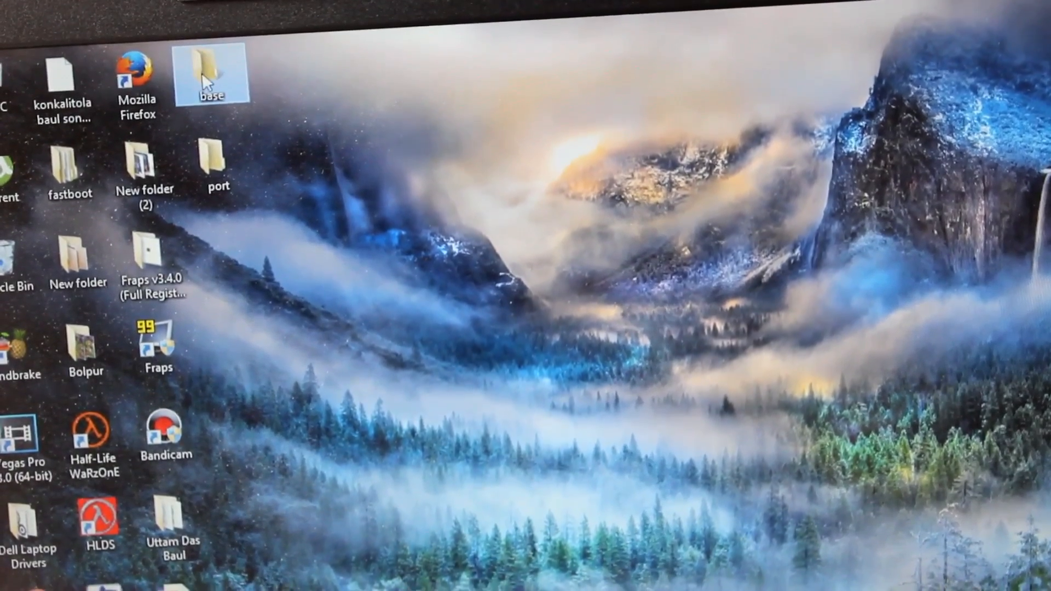
Step: Open the base folder and extract the cm-11 zip into it
{"action": "double_click", "coordinate": [209, 72]}
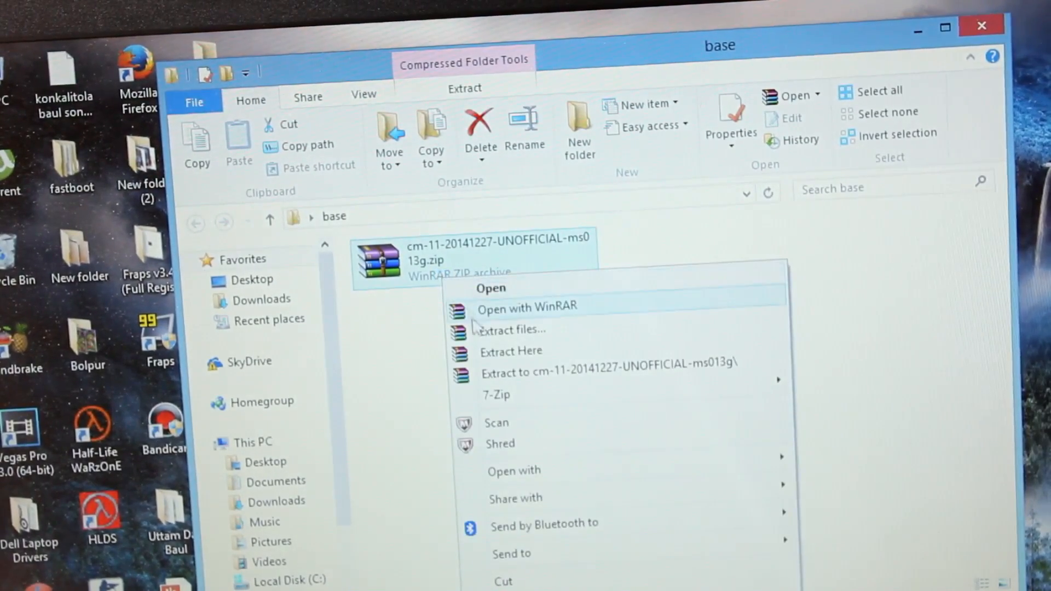
{"action": "mouse_move", "coordinate": [511, 351]}
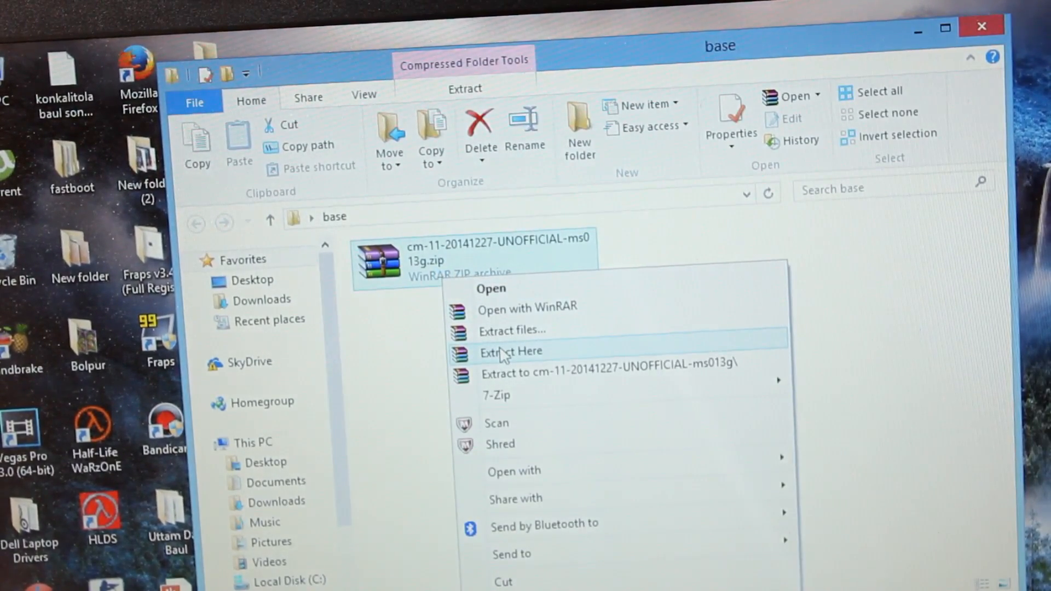
{"action": "left_click", "coordinate": [511, 350]}
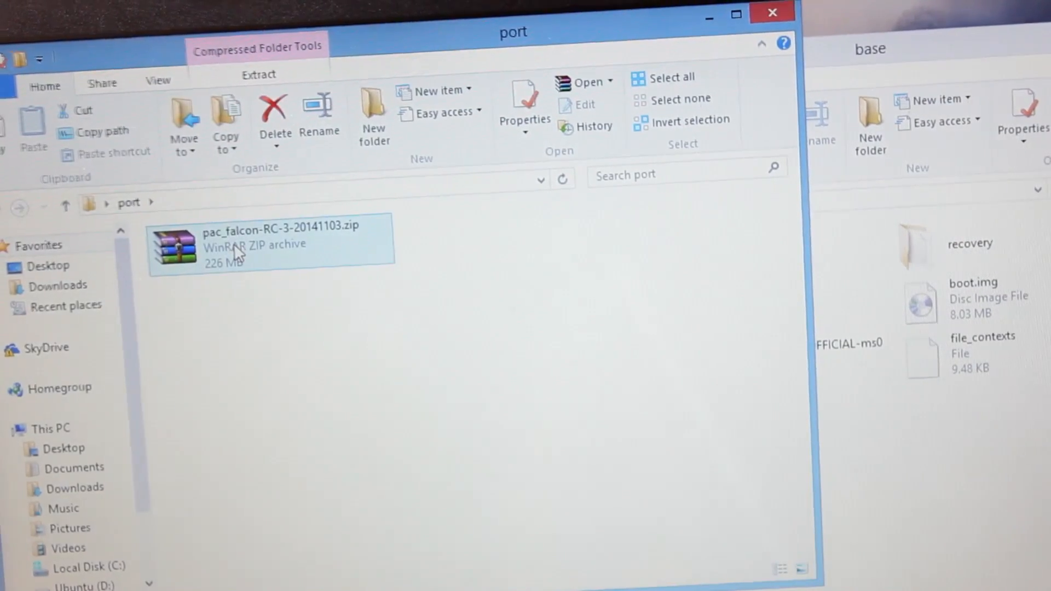
Step: Open pac_falcon-RC-3-20141103.zip in port to extract its contents
{"action": "double_click", "coordinate": [269, 245]}
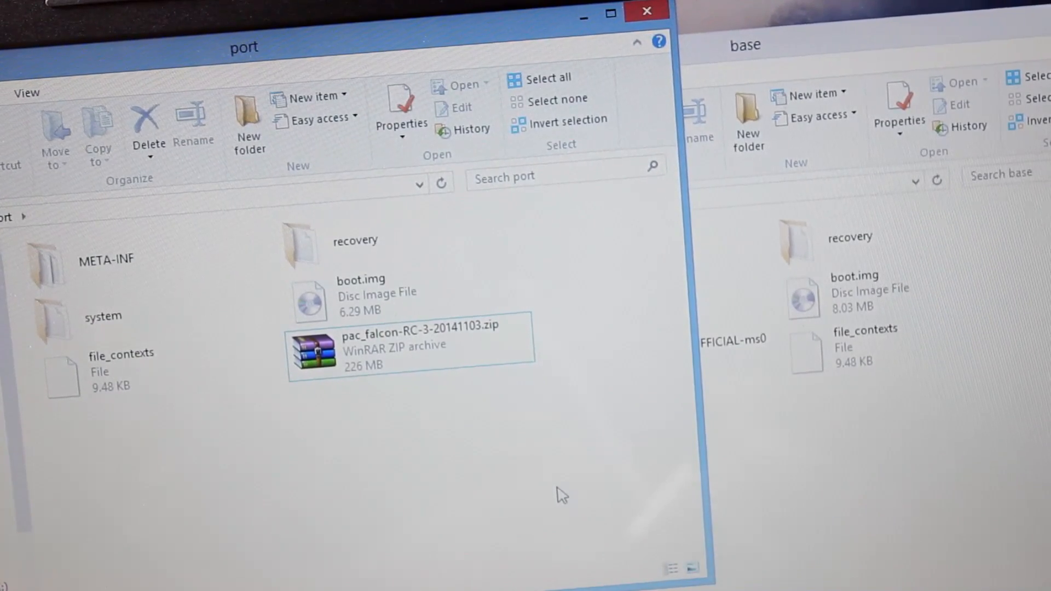
{"action": "mouse_move", "coordinate": [849, 484]}
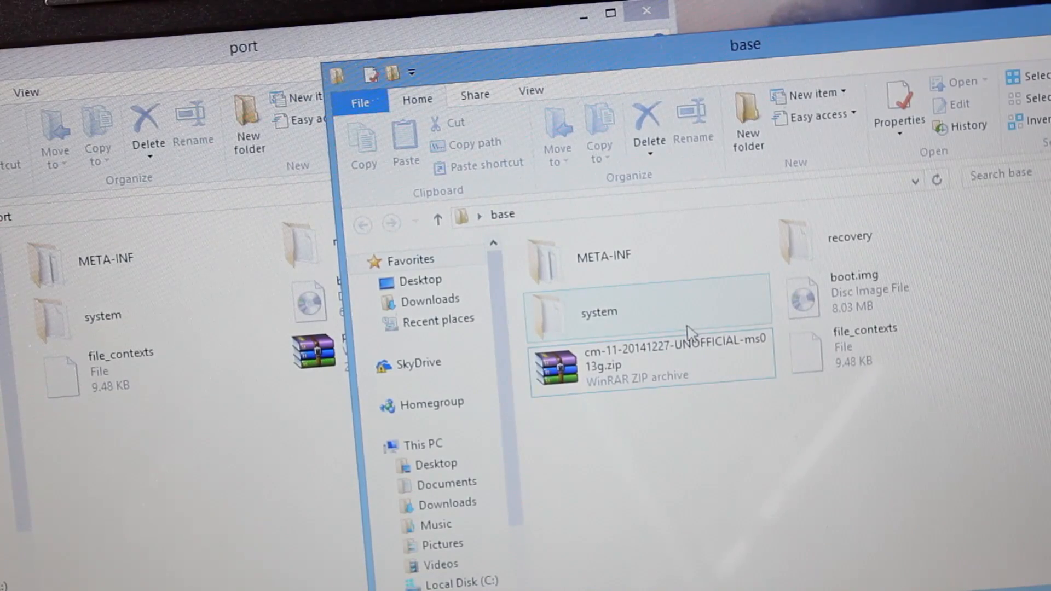
Step: Open system\etc in the base ROM and system in the port ROM
{"action": "double_click", "coordinate": [597, 310]}
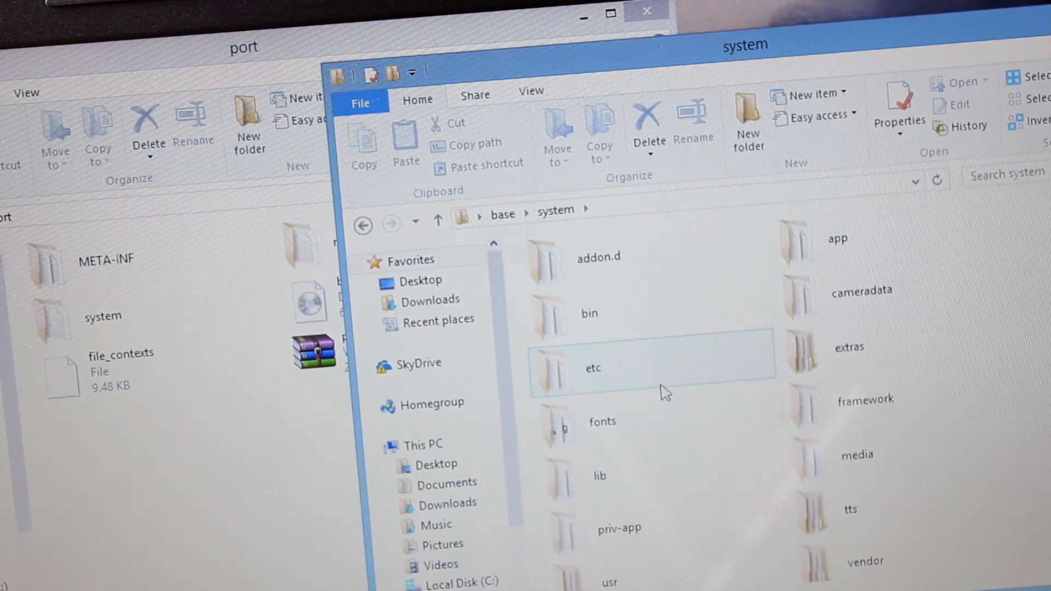
{"action": "double_click", "coordinate": [593, 368]}
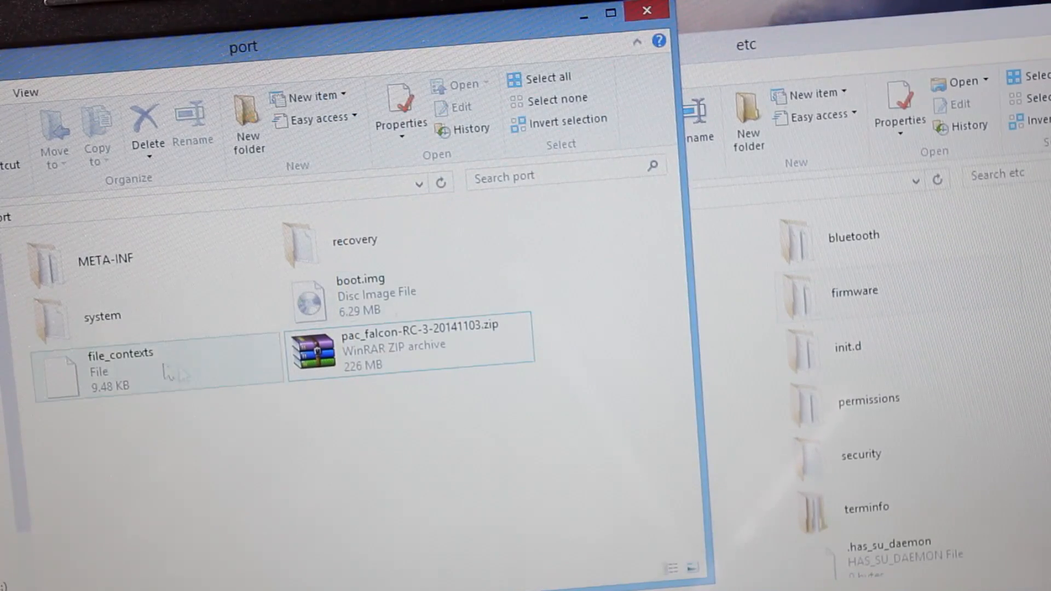
{"action": "double_click", "coordinate": [101, 316]}
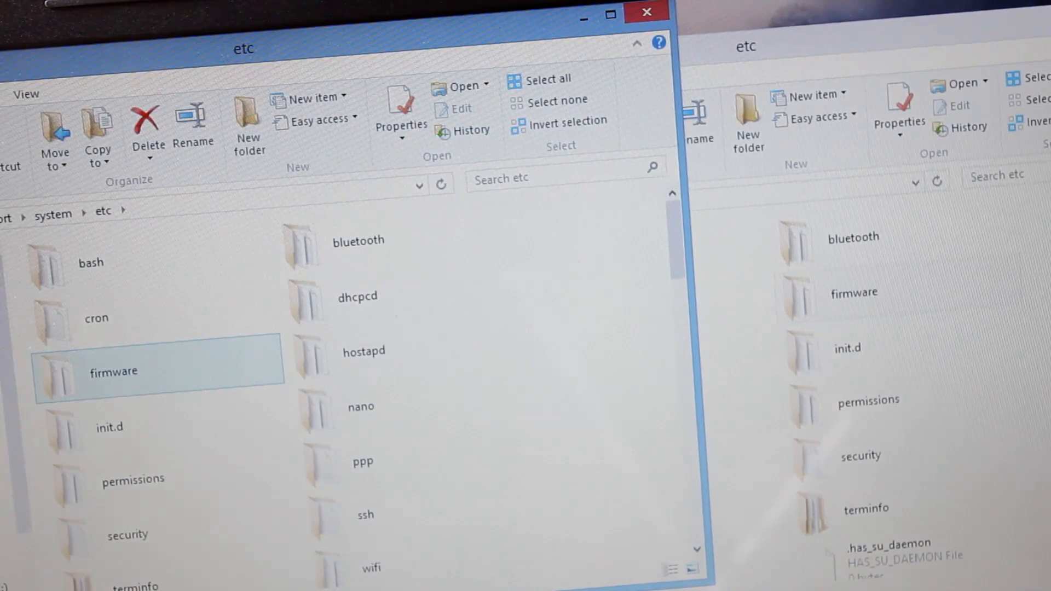
{"action": "left_click", "coordinate": [53, 213]}
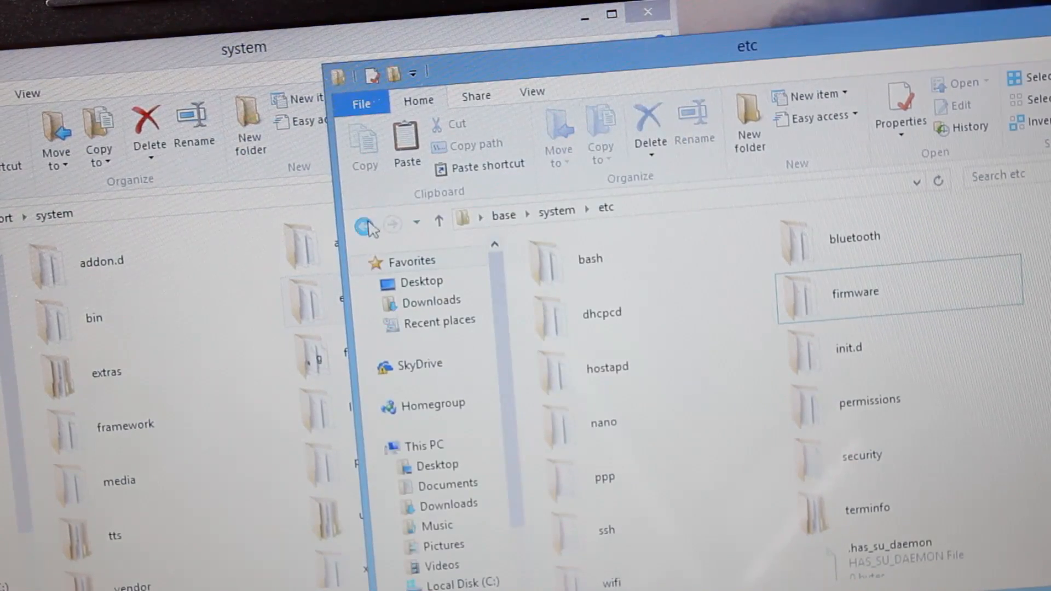
Step: Compare both ROMs' lib modules folders, returning the base window to system
{"action": "left_click", "coordinate": [365, 226]}
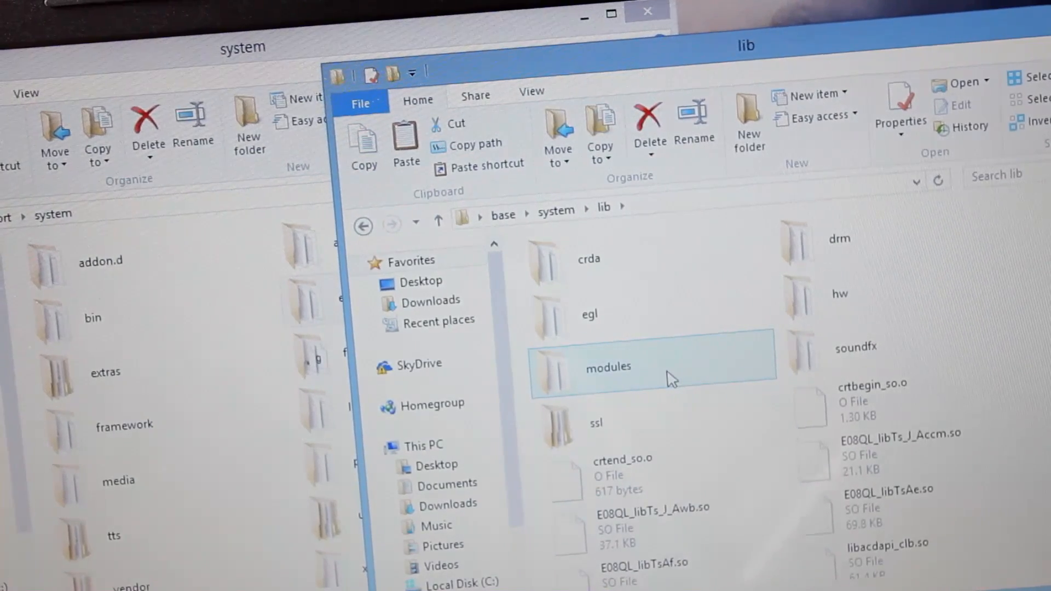
{"action": "right_click", "coordinate": [607, 367]}
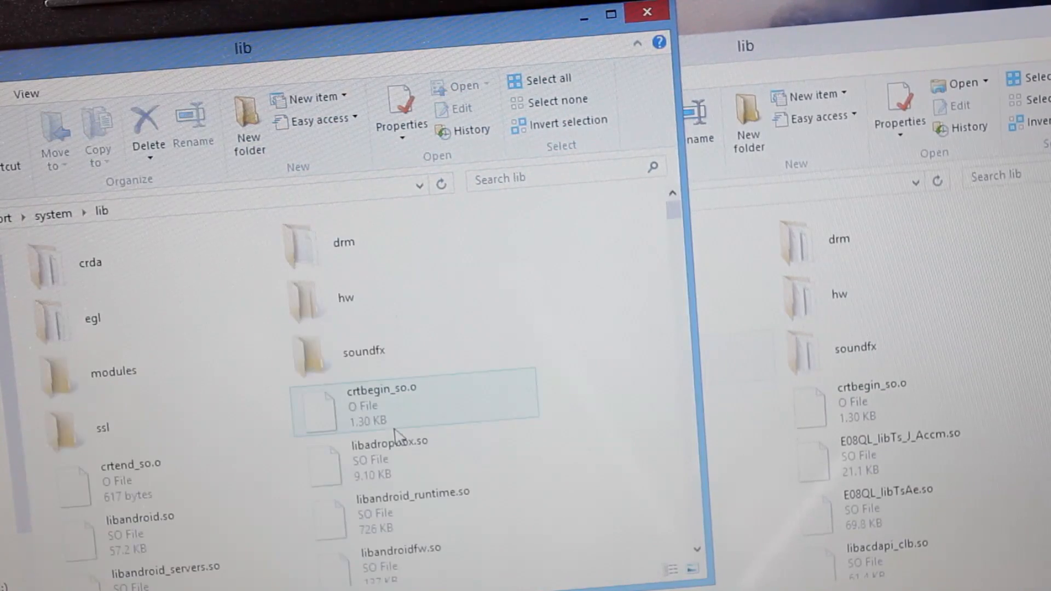
{"action": "left_click", "coordinate": [113, 372]}
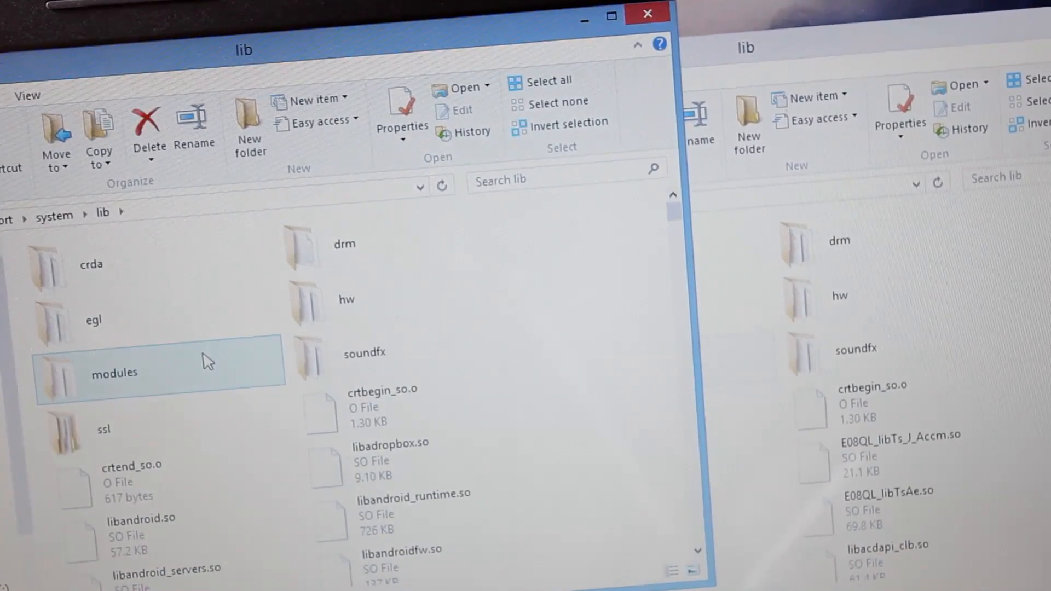
{"action": "mouse_move", "coordinate": [632, 441]}
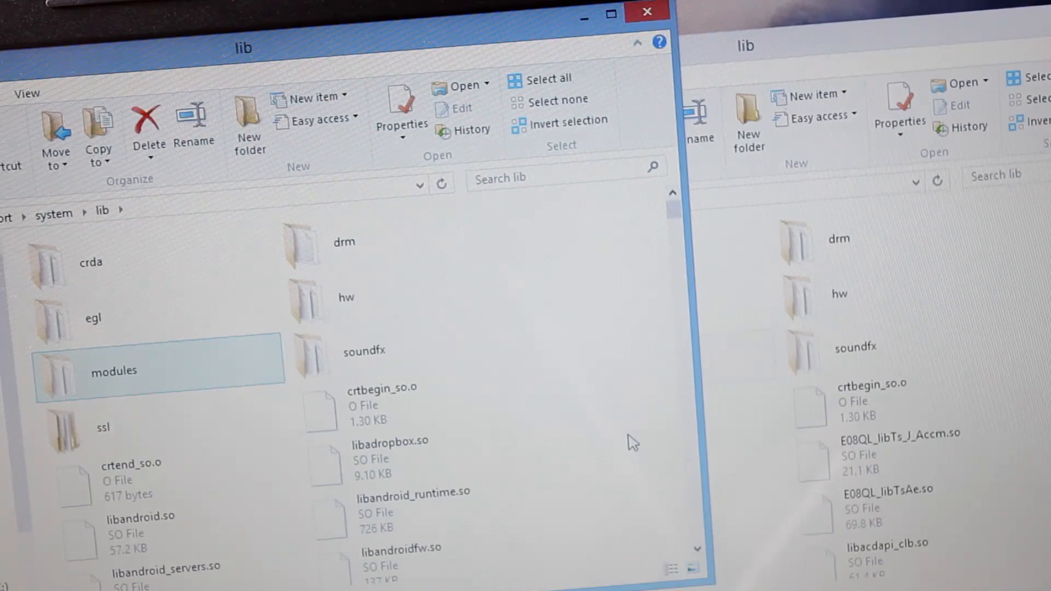
{"action": "mouse_move", "coordinate": [965, 403]}
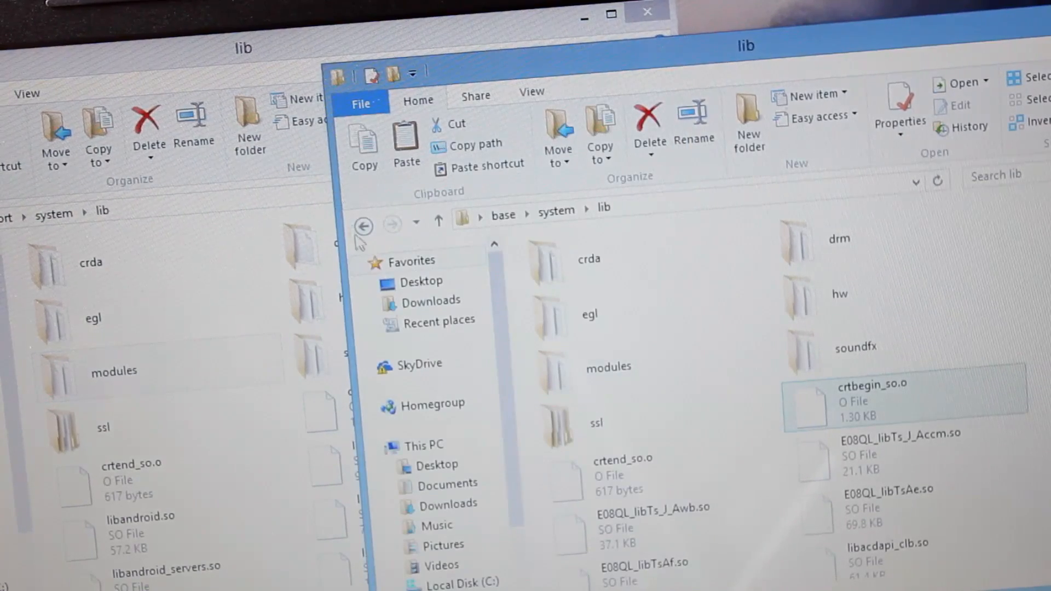
{"action": "mouse_move", "coordinate": [361, 226]}
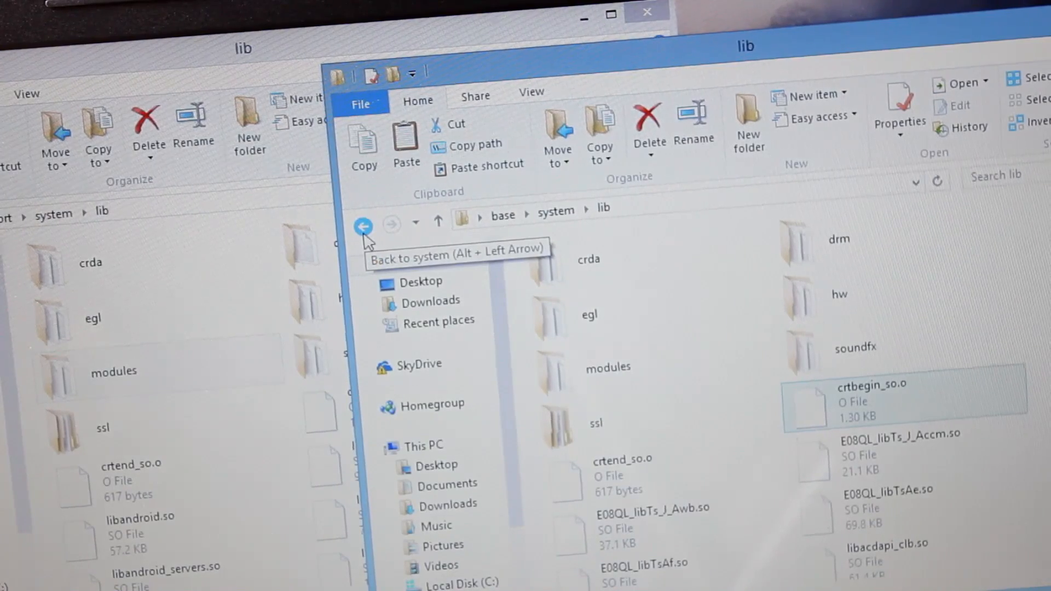
{"action": "left_click", "coordinate": [364, 224]}
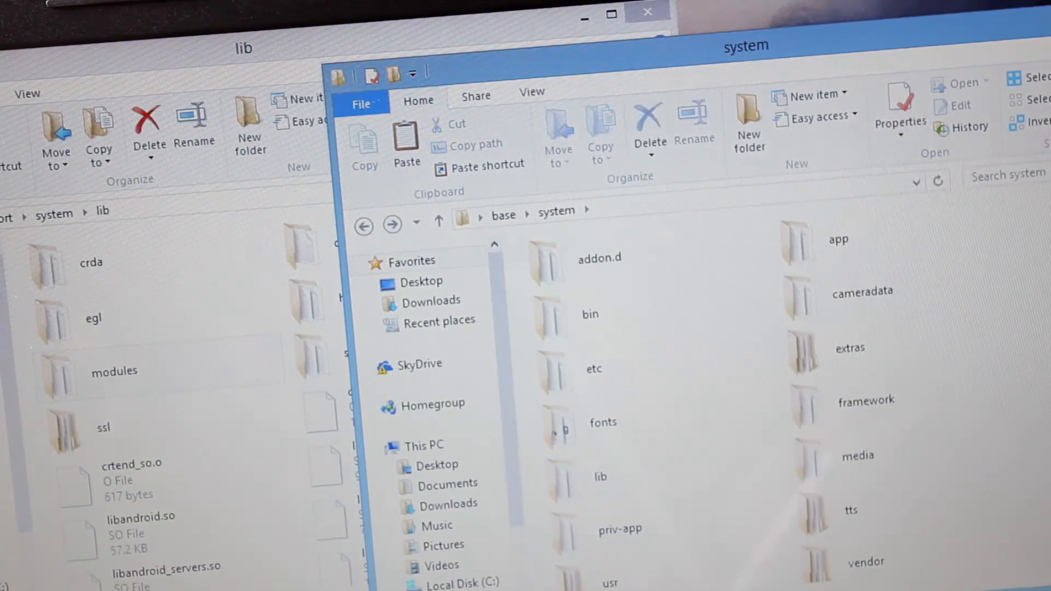
Step: Open system\usr\keylayout in the base ROM and return the port window to system
{"action": "double_click", "coordinate": [610, 582]}
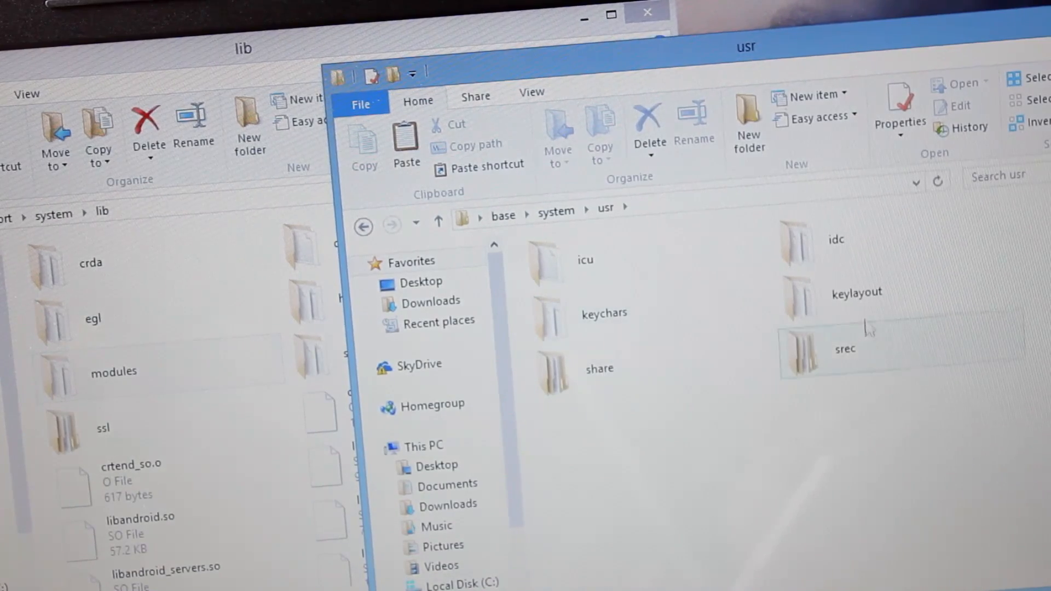
{"action": "double_click", "coordinate": [798, 298]}
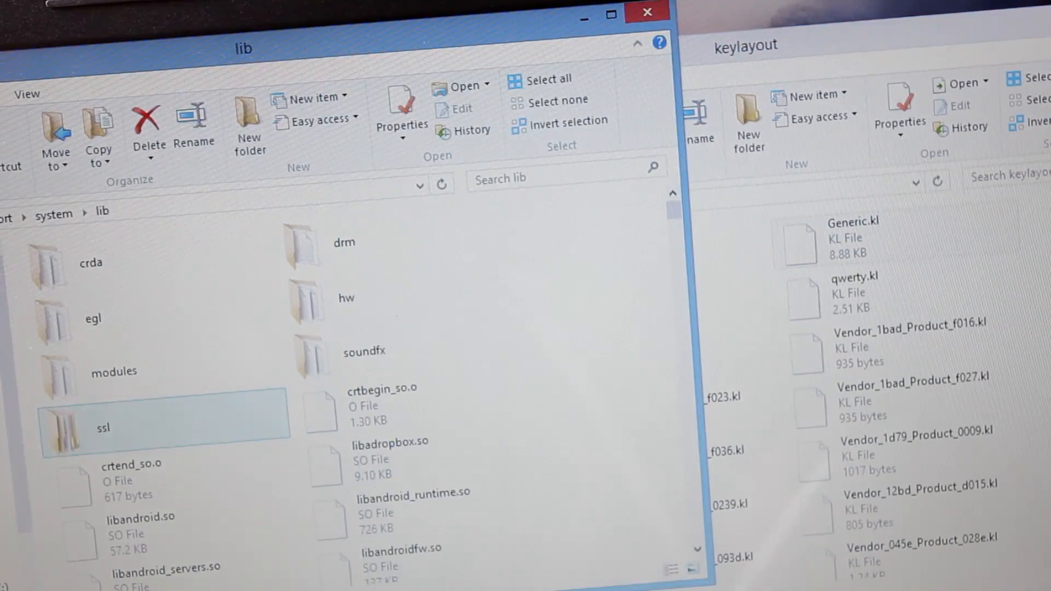
{"action": "left_click", "coordinate": [53, 213]}
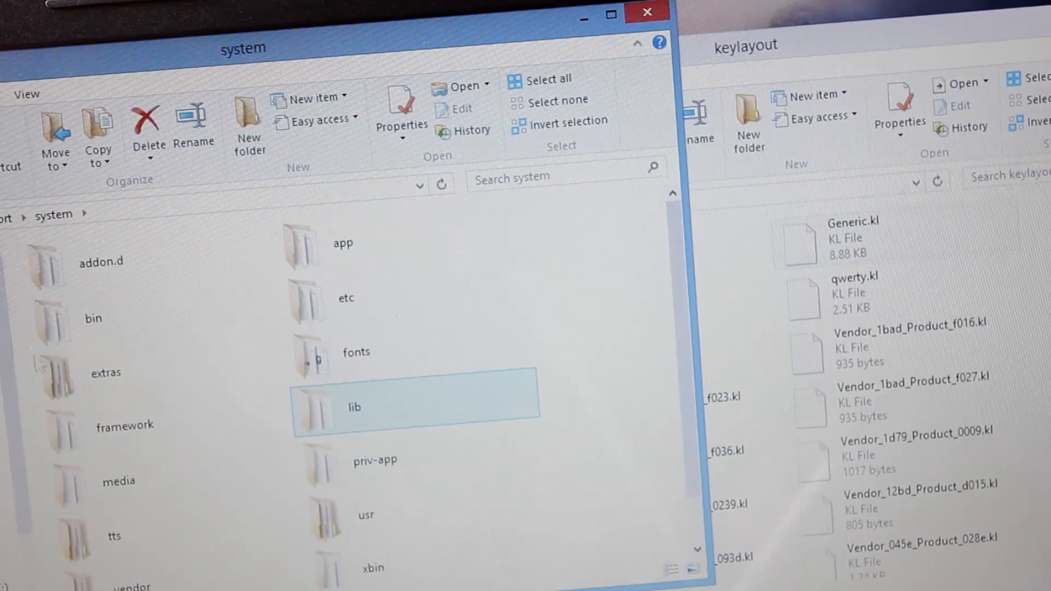
Step: Browse the port ROM's usr\keylayout, then go back to its system folder
{"action": "double_click", "coordinate": [367, 514]}
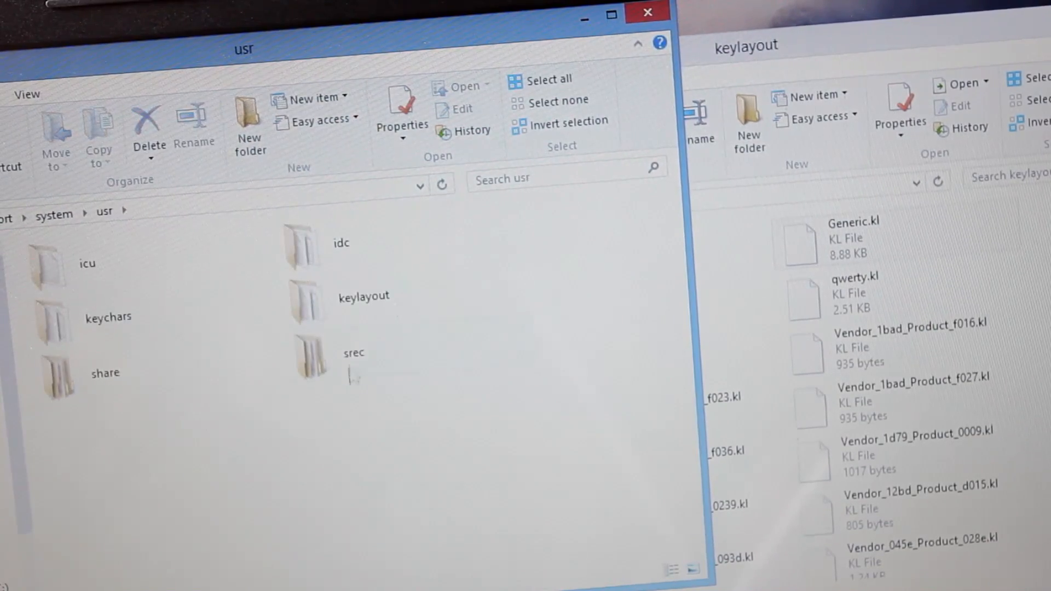
{"action": "double_click", "coordinate": [307, 300]}
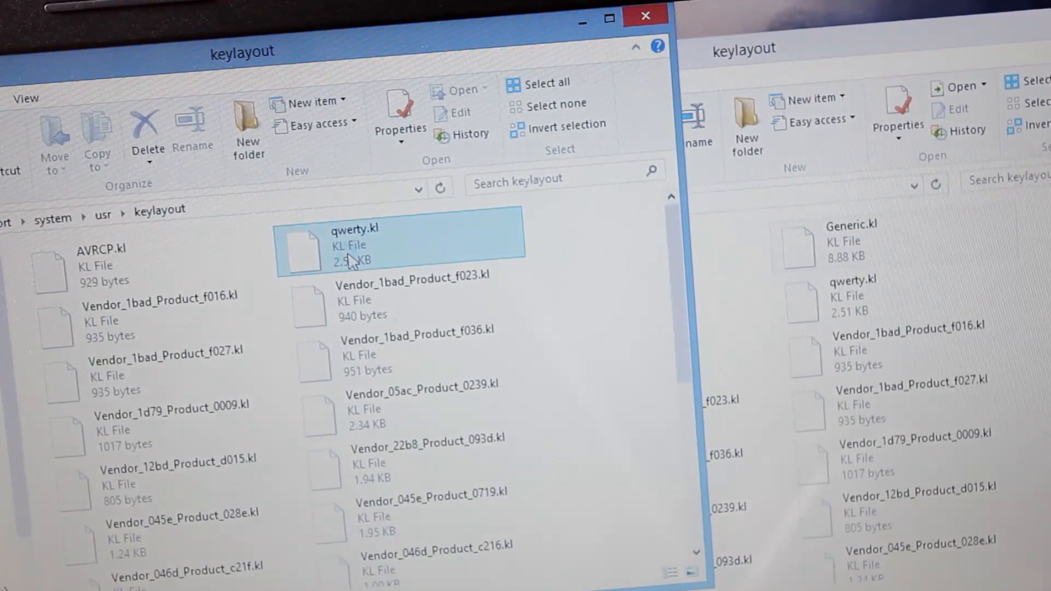
{"action": "scroll", "scroll_direction": "down", "scroll_amount": 3}
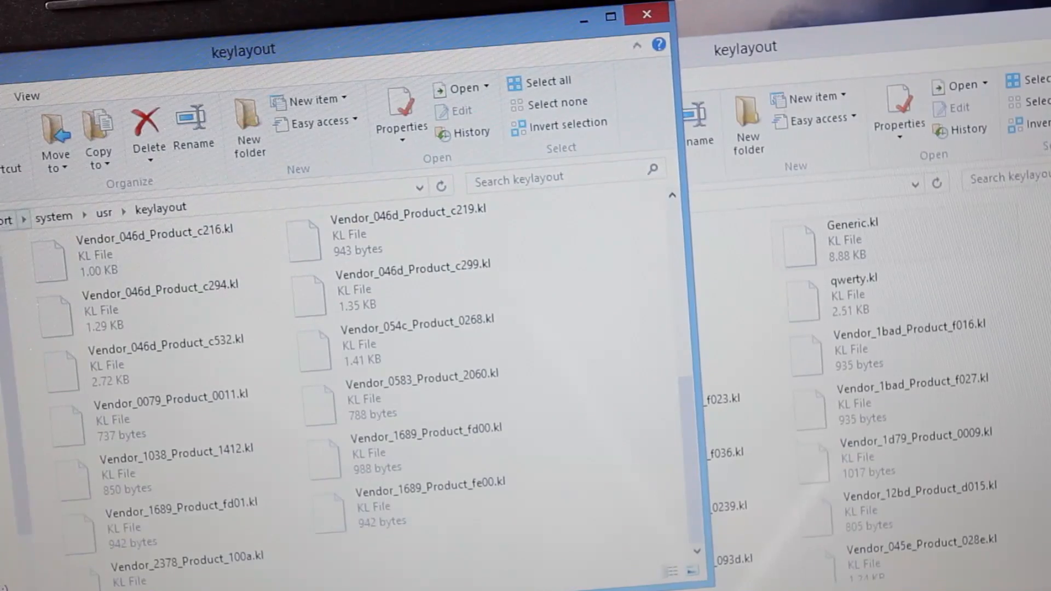
{"action": "left_click", "coordinate": [103, 215]}
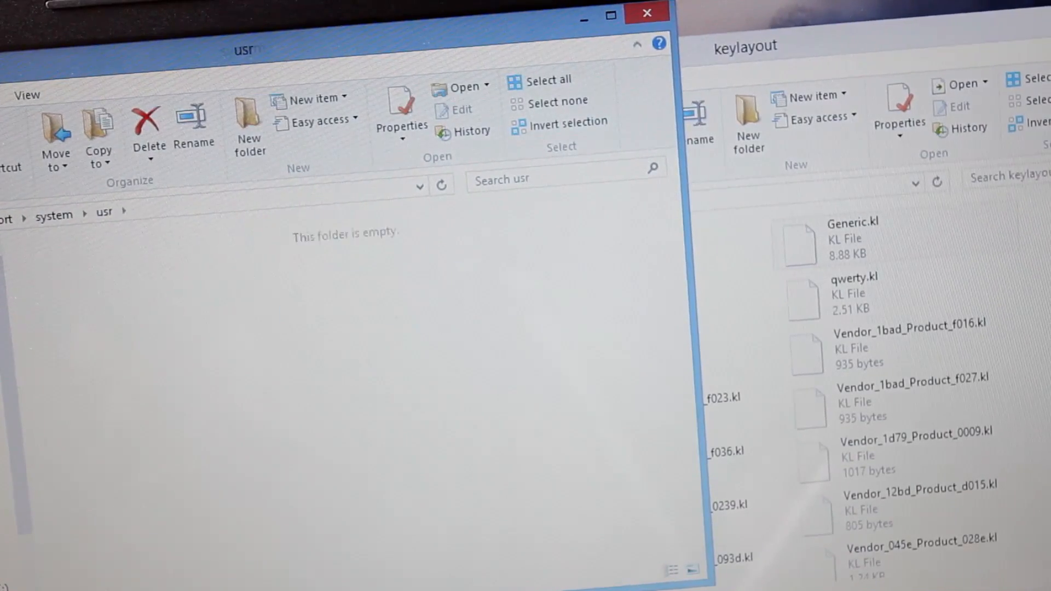
{"action": "left_click", "coordinate": [54, 214]}
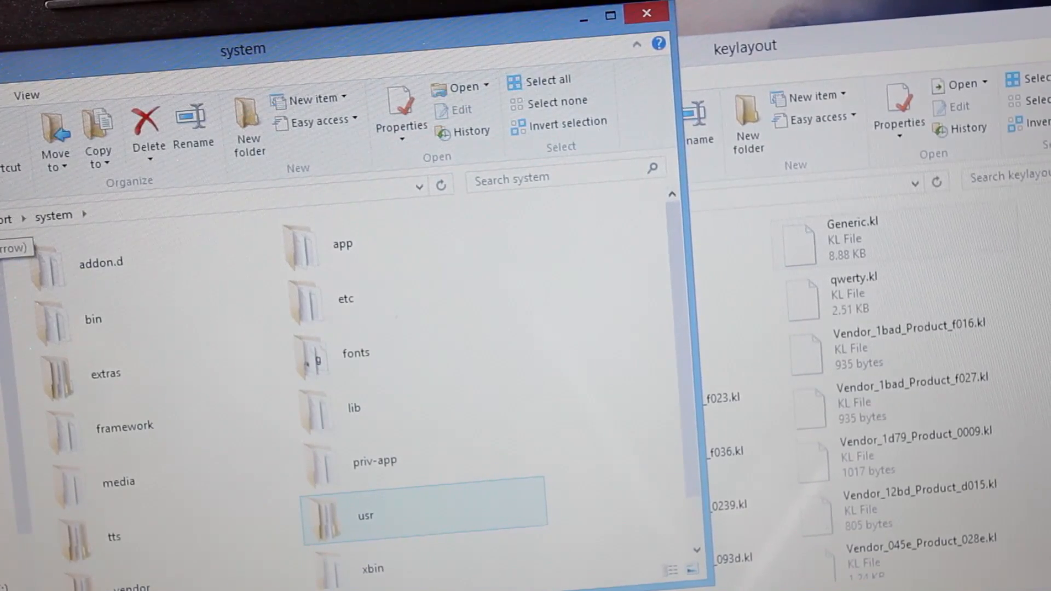
Step: Return both windows to their top folders and open base META-INF\com\google\android
{"action": "left_click", "coordinate": [10, 216]}
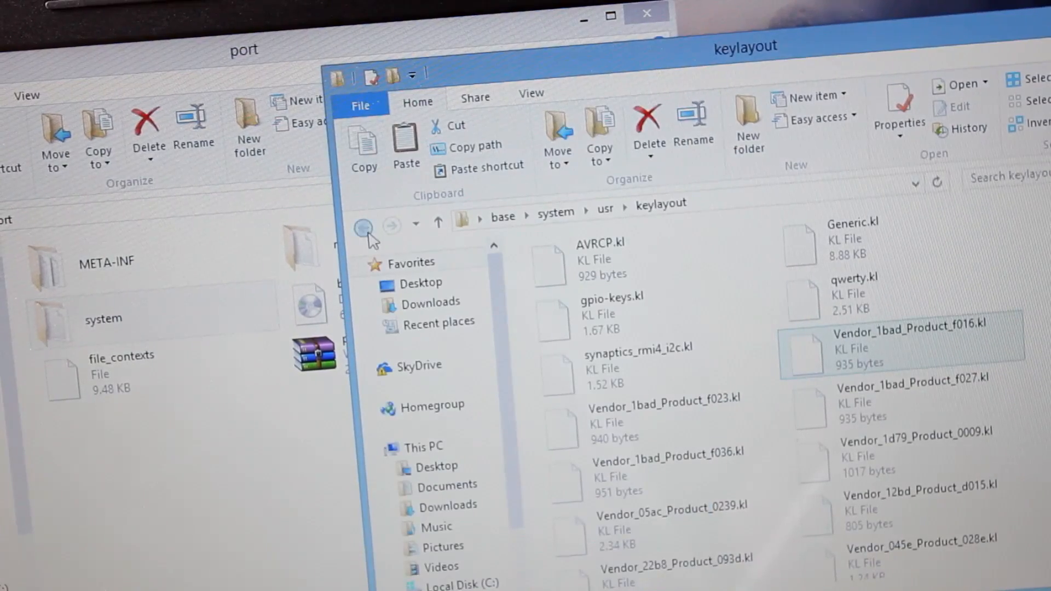
{"action": "left_click", "coordinate": [364, 226]}
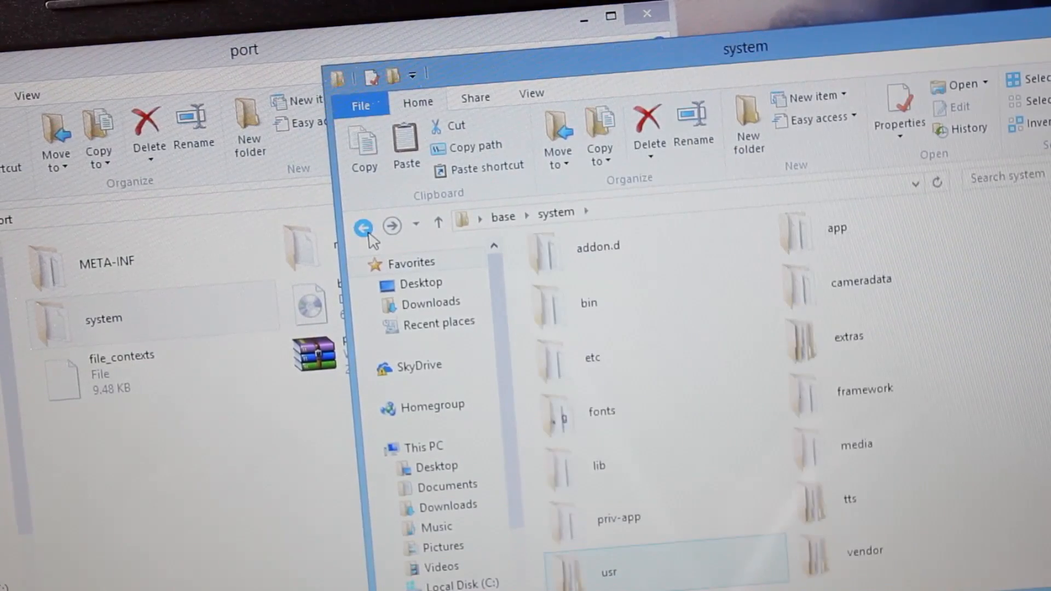
{"action": "left_click", "coordinate": [363, 225]}
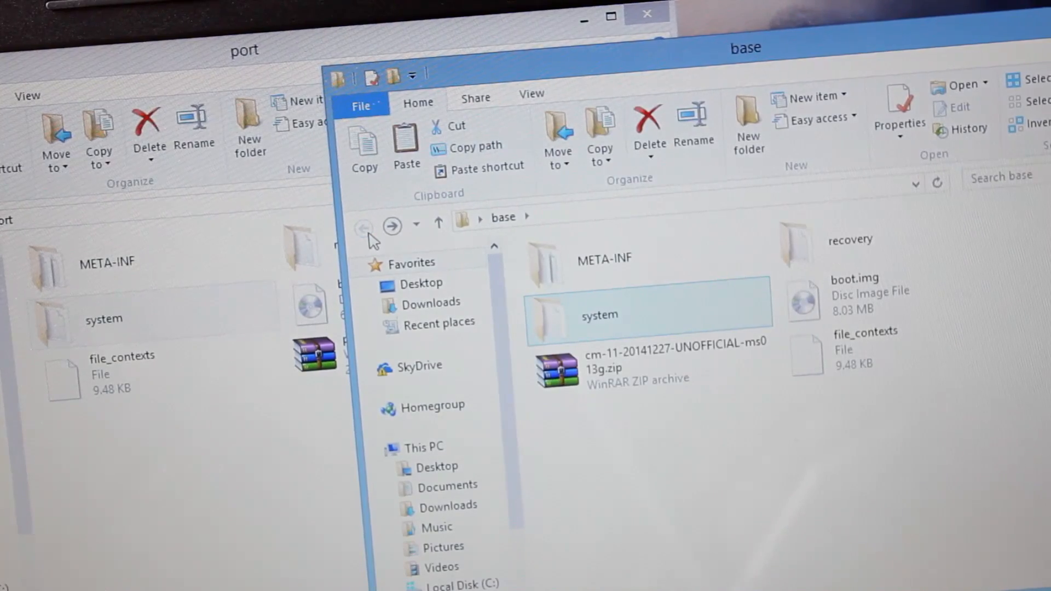
{"action": "double_click", "coordinate": [604, 263]}
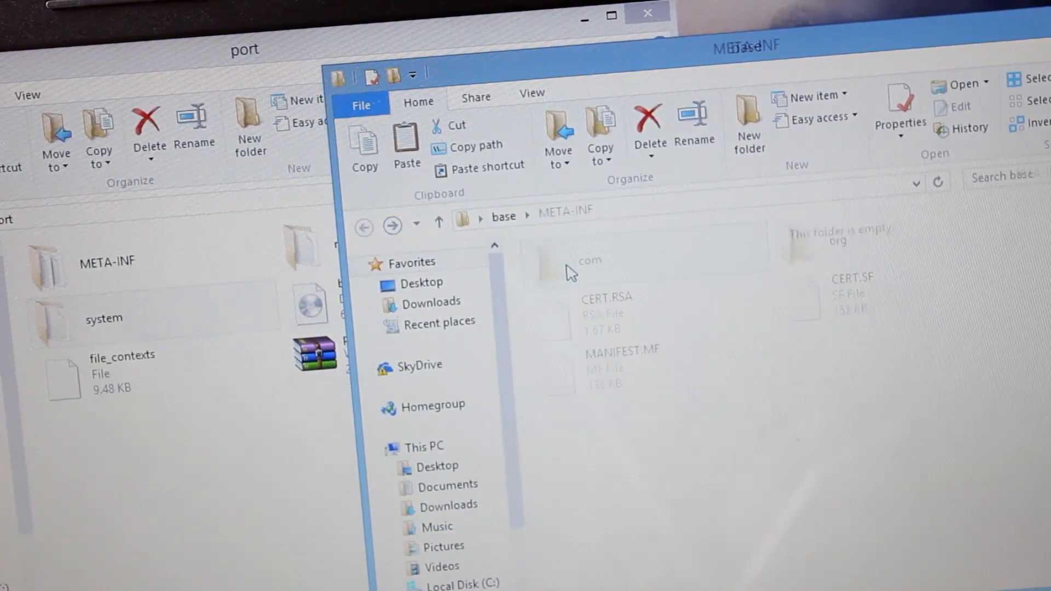
{"action": "left_click", "coordinate": [589, 261]}
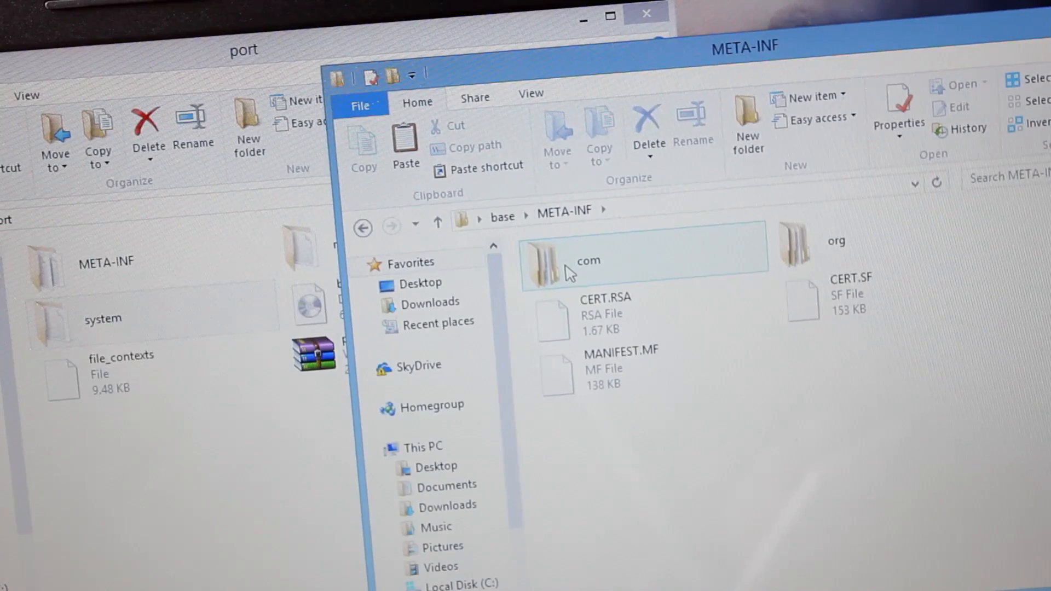
{"action": "double_click", "coordinate": [588, 261]}
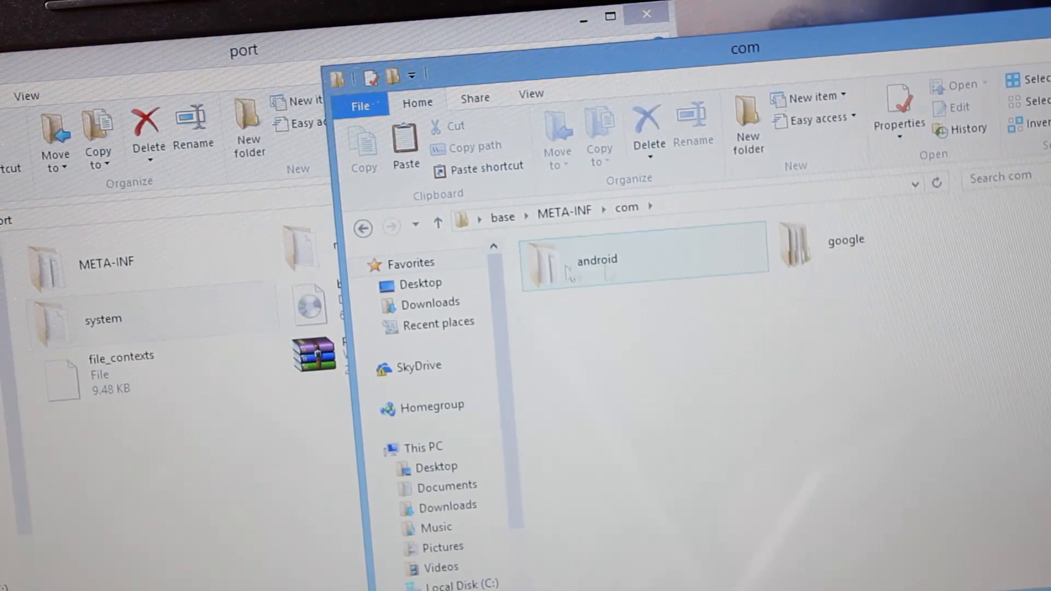
{"action": "double_click", "coordinate": [794, 246]}
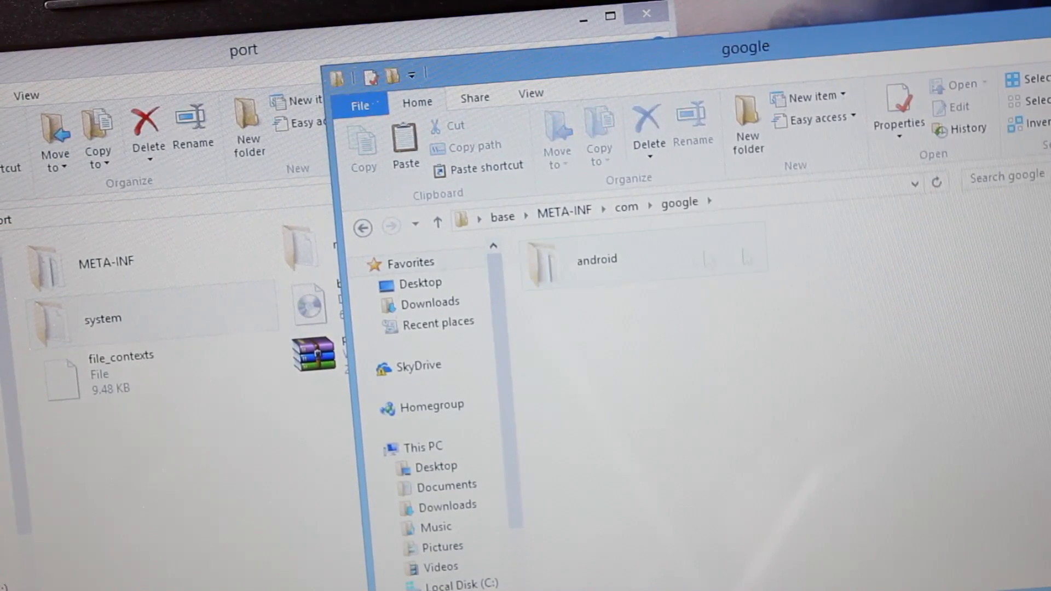
{"action": "double_click", "coordinate": [595, 264]}
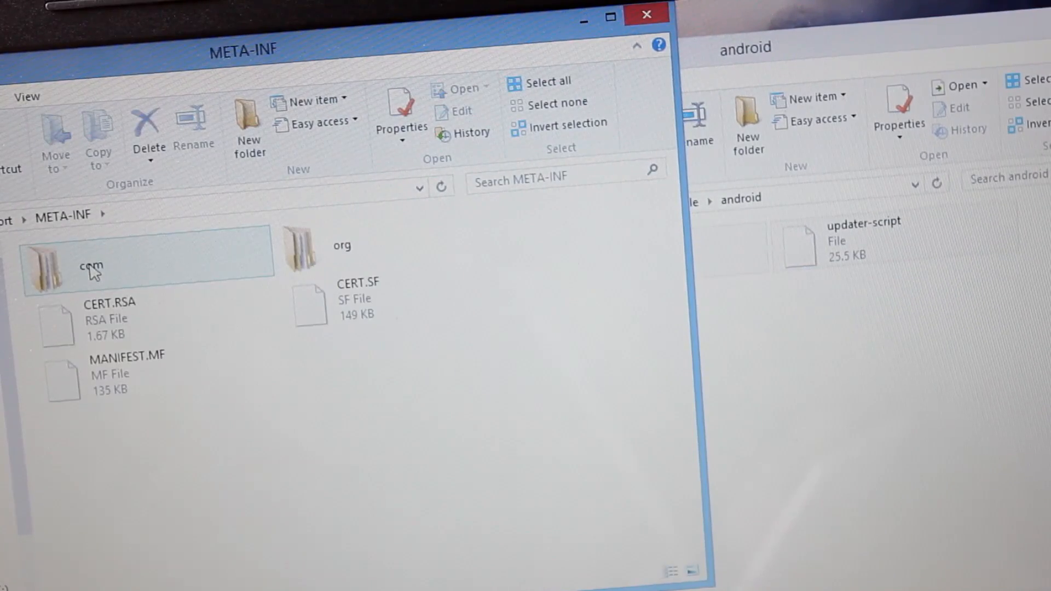
Step: Look inside the port's META-INF\com, go back up, and return to the base window
{"action": "double_click", "coordinate": [299, 248]}
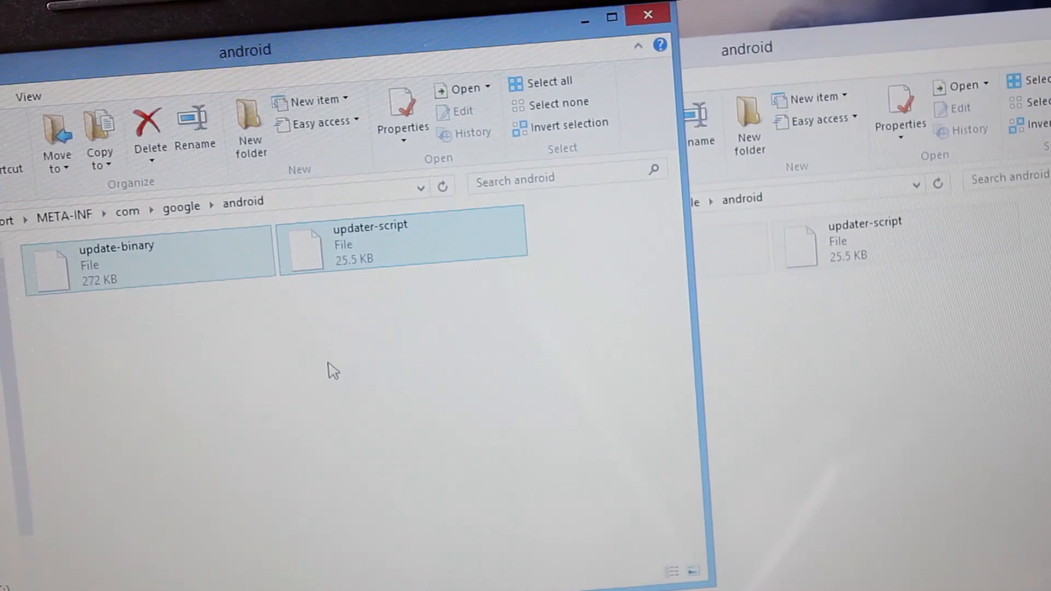
{"action": "left_click", "coordinate": [310, 442]}
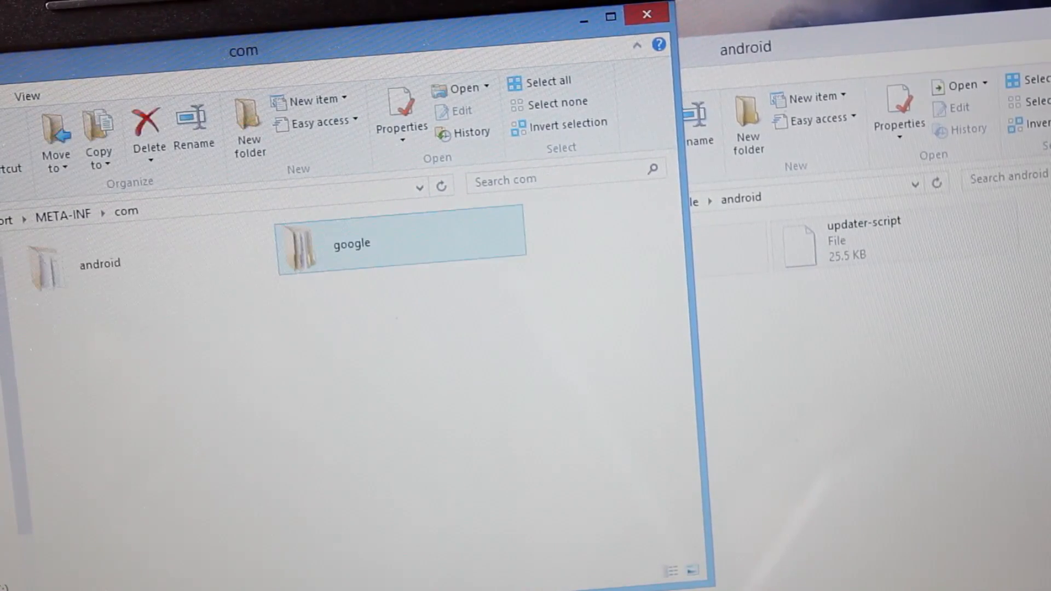
{"action": "left_click", "coordinate": [6, 219]}
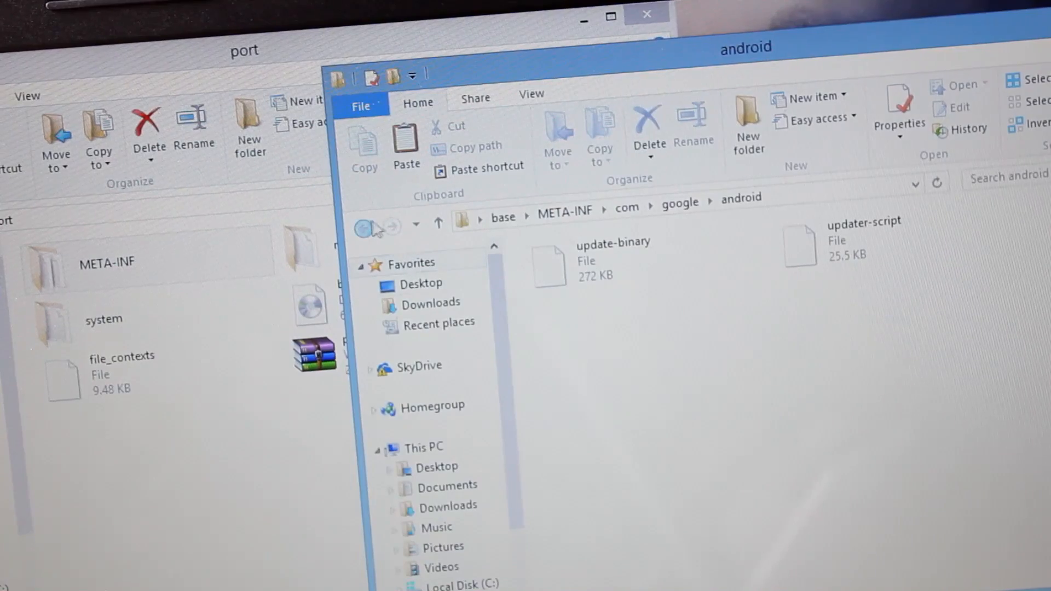
Step: Take the base window back to its top folder, inspect file_contexts, and bring port forward
{"action": "left_click", "coordinate": [367, 226]}
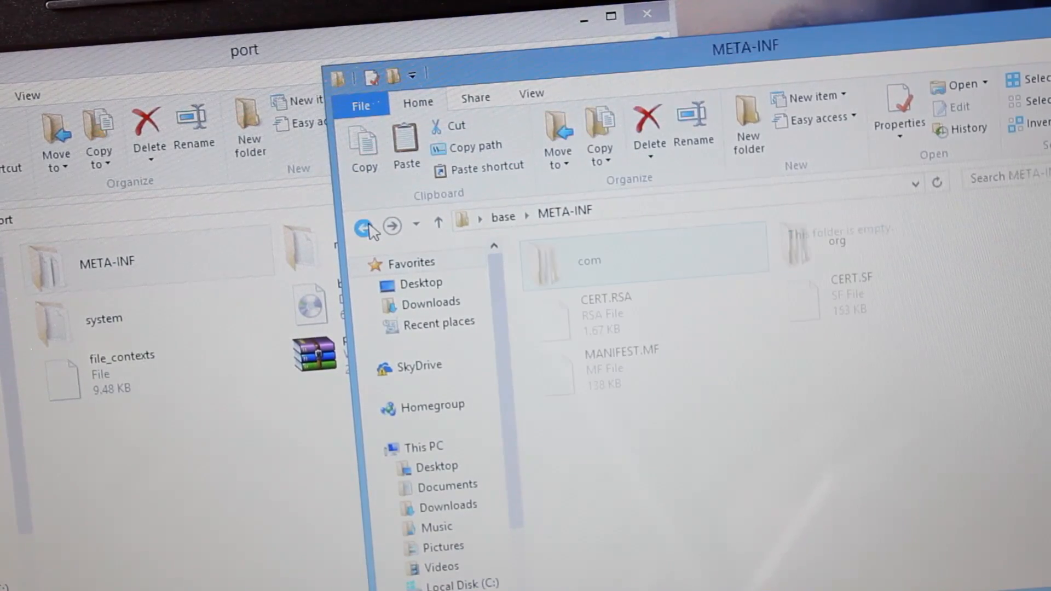
{"action": "left_click", "coordinate": [364, 226]}
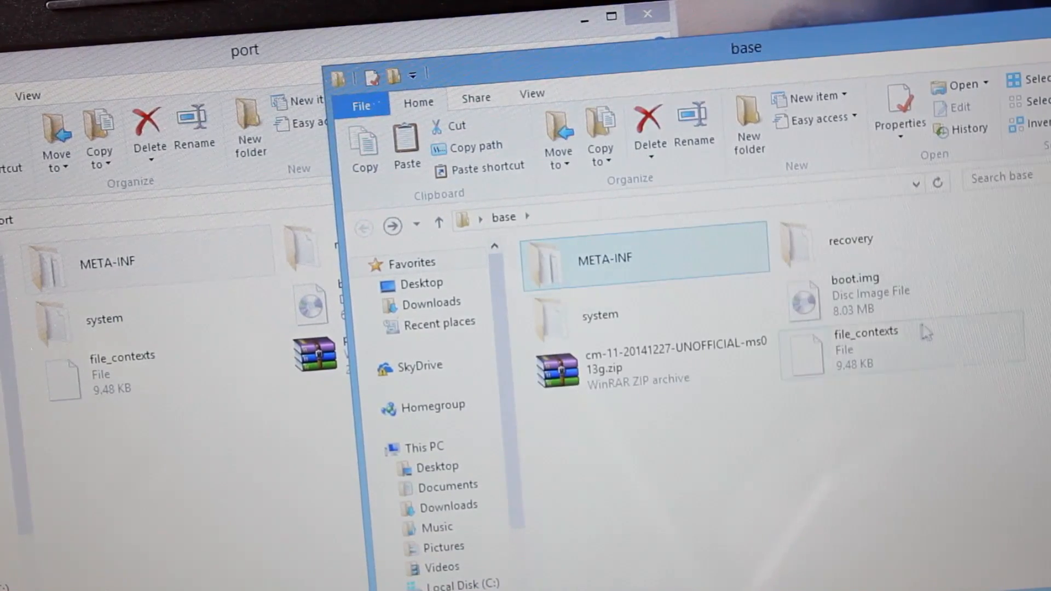
{"action": "right_click", "coordinate": [852, 299]}
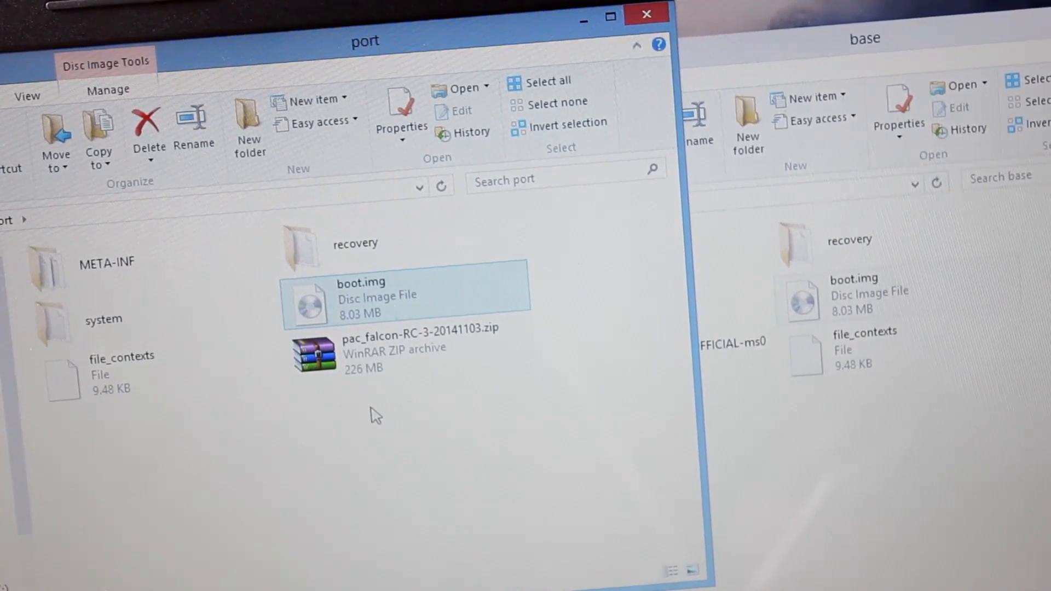
{"action": "left_click", "coordinate": [134, 269]}
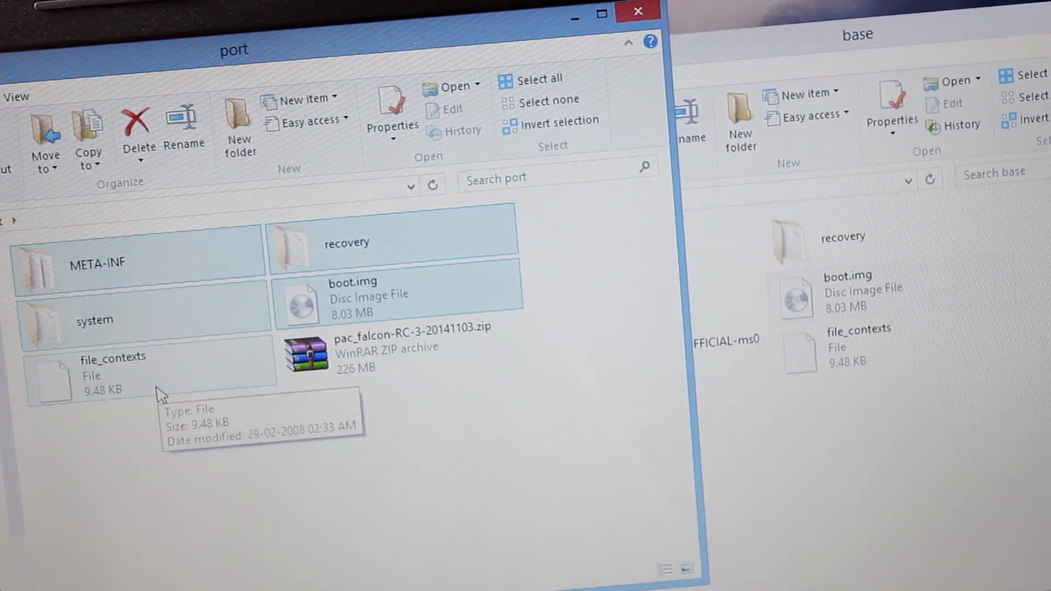
{"action": "mouse_move", "coordinate": [227, 412]}
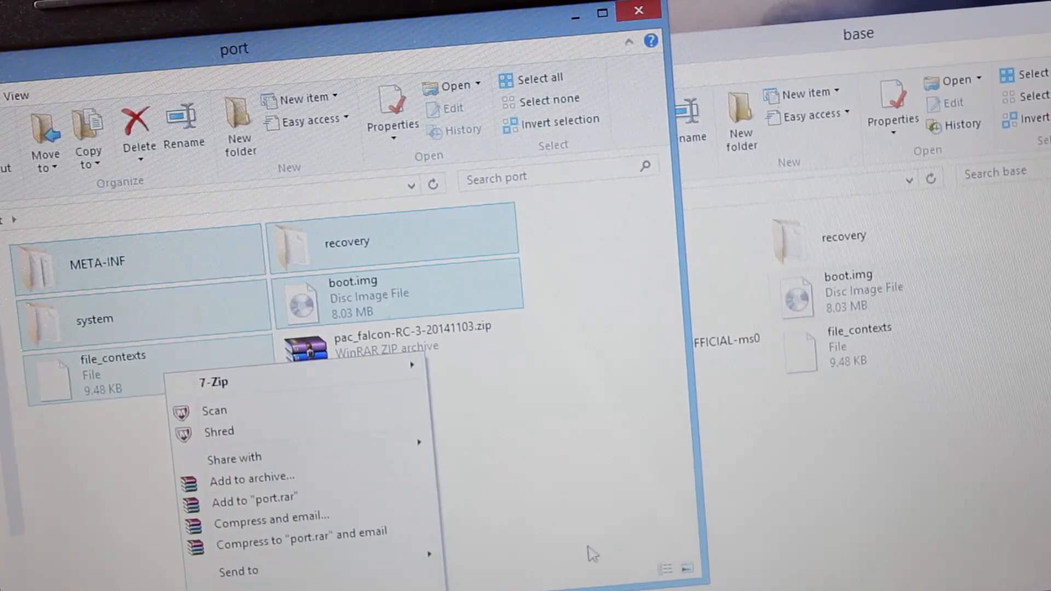
Step: Start a WinRAR archive named port.rar from port's selected ROM items
{"action": "left_click", "coordinate": [402, 352]}
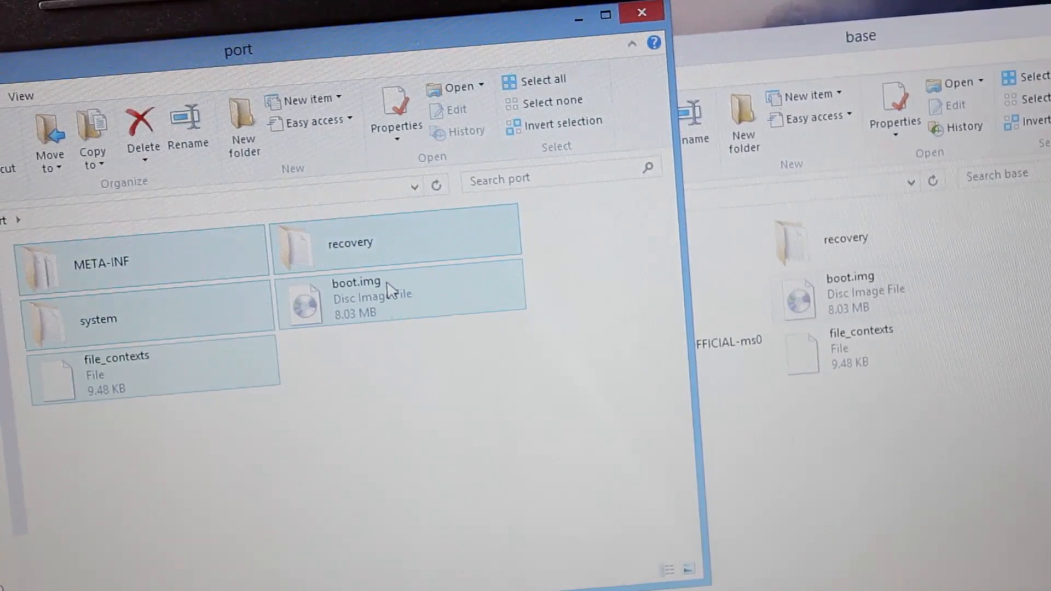
{"action": "right_click", "coordinate": [355, 299]}
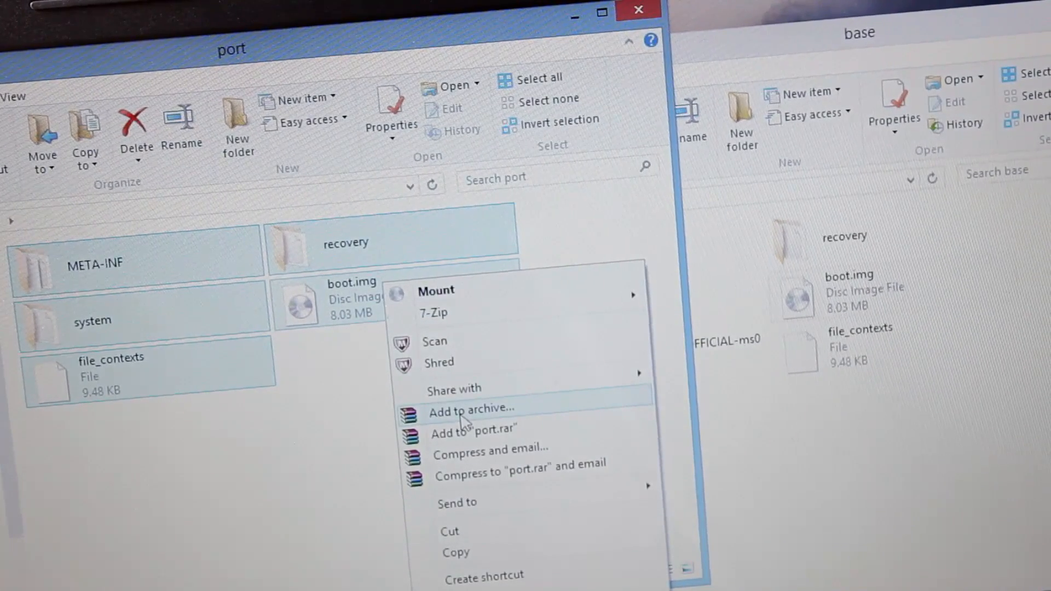
{"action": "left_click", "coordinate": [472, 409]}
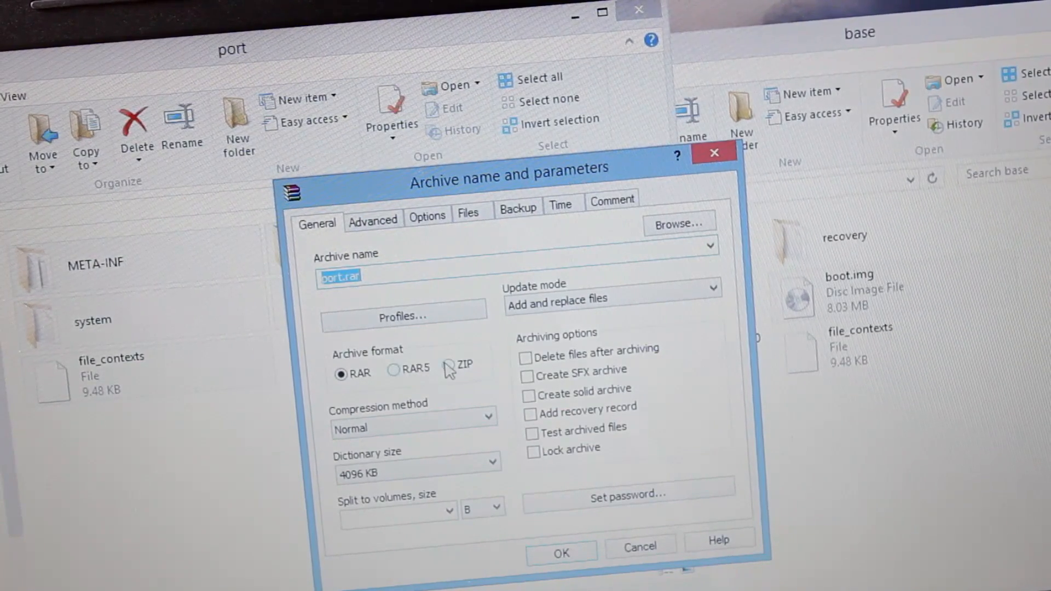
Step: Create a ZIP-format archive named 'pacman port' from the five ROM items
{"action": "left_click", "coordinate": [450, 367]}
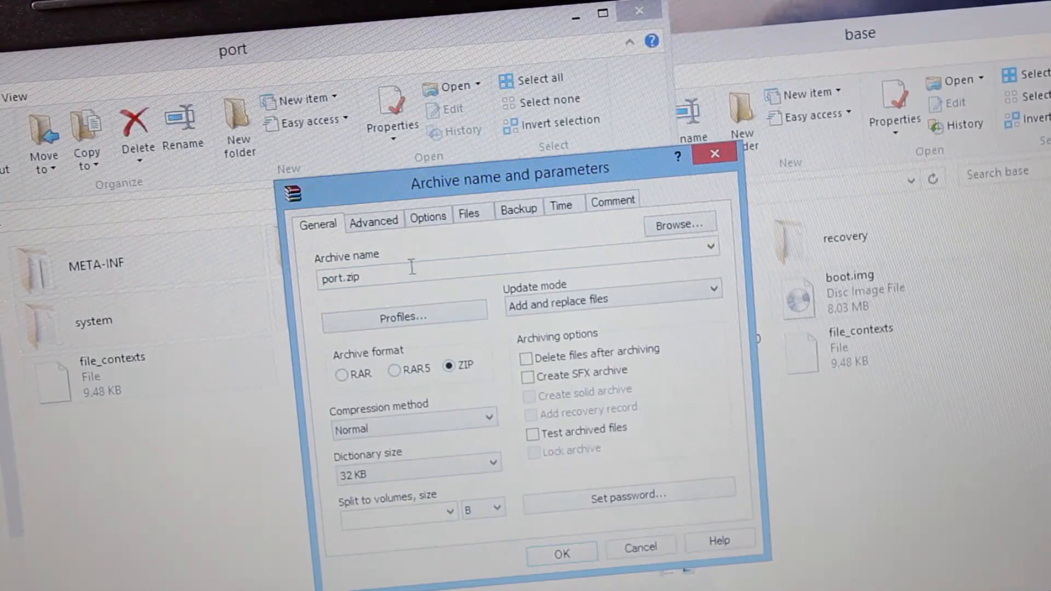
{"action": "triple_click", "coordinate": [344, 277]}
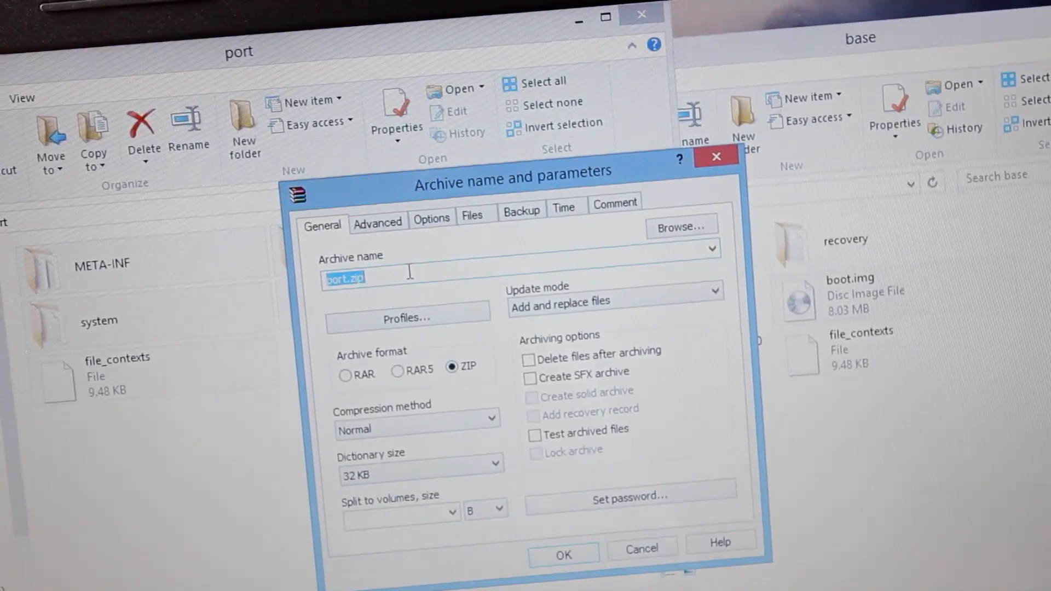
{"action": "type", "text": "pac"}
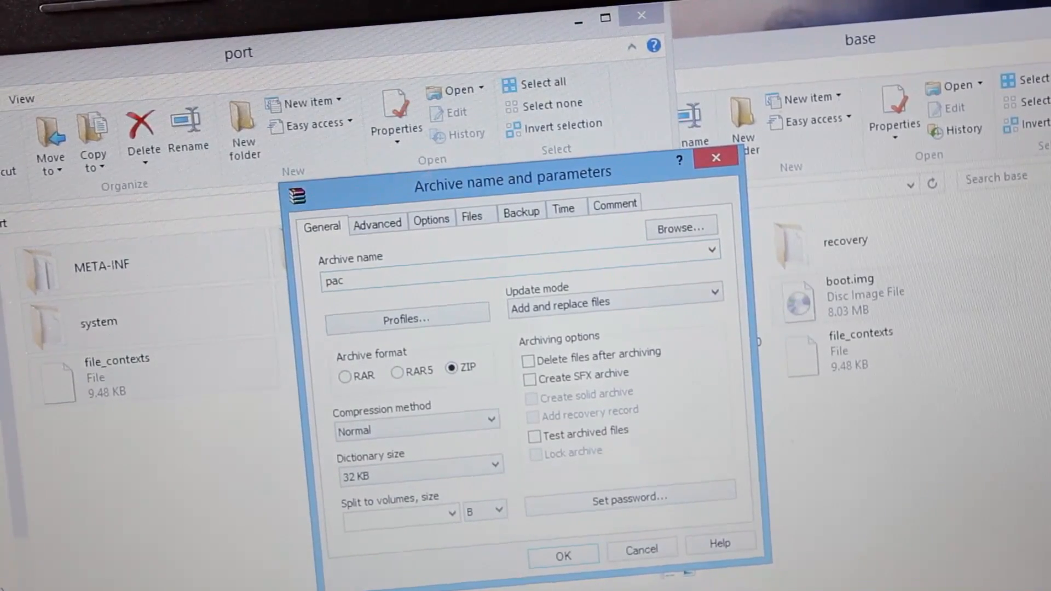
{"action": "type", "text": "man"}
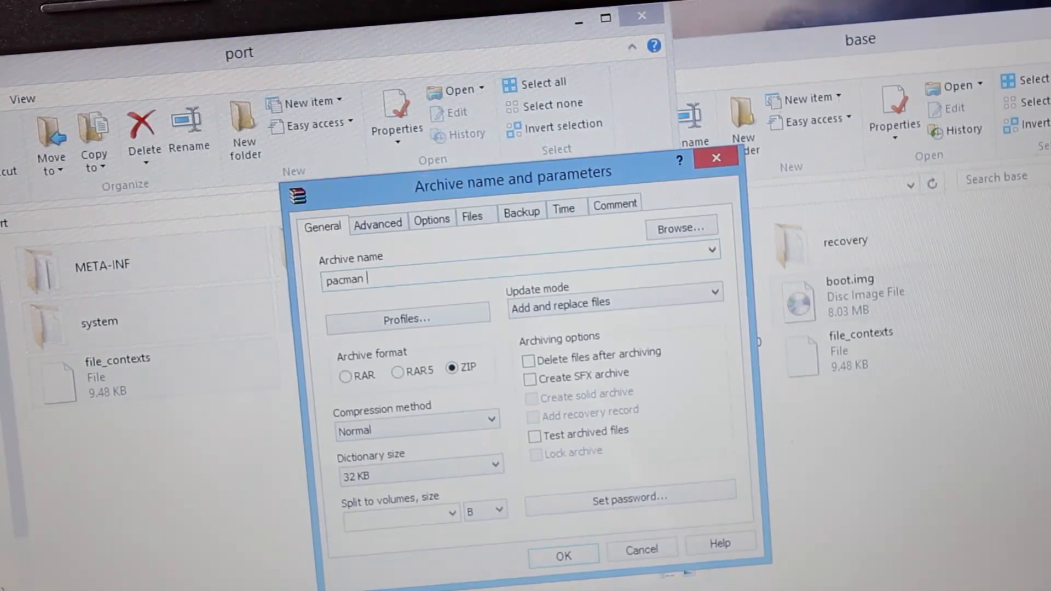
{"action": "type", "text": "port"}
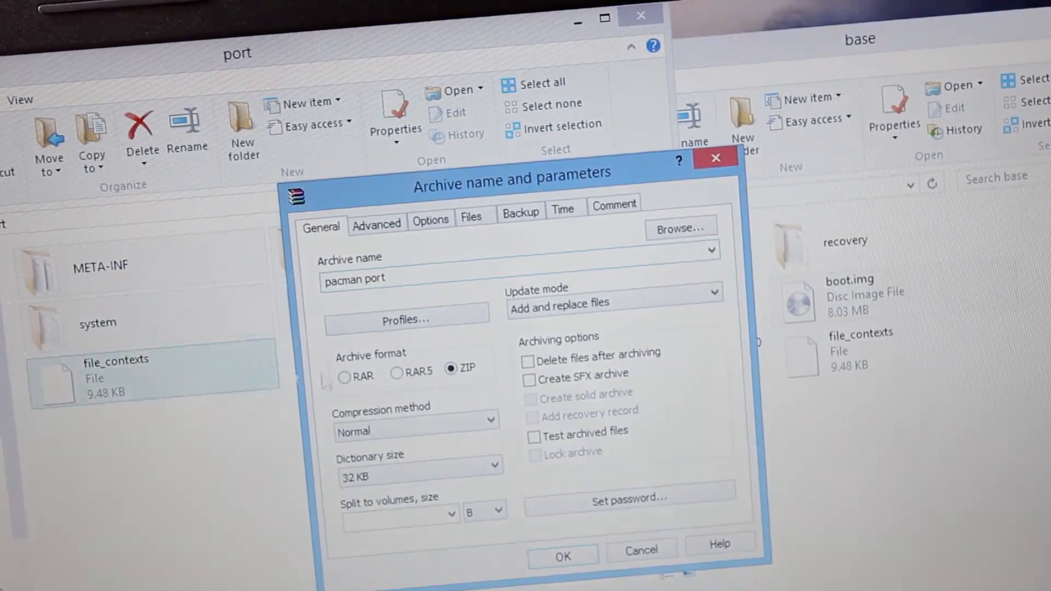
{"action": "left_click", "coordinate": [396, 373]}
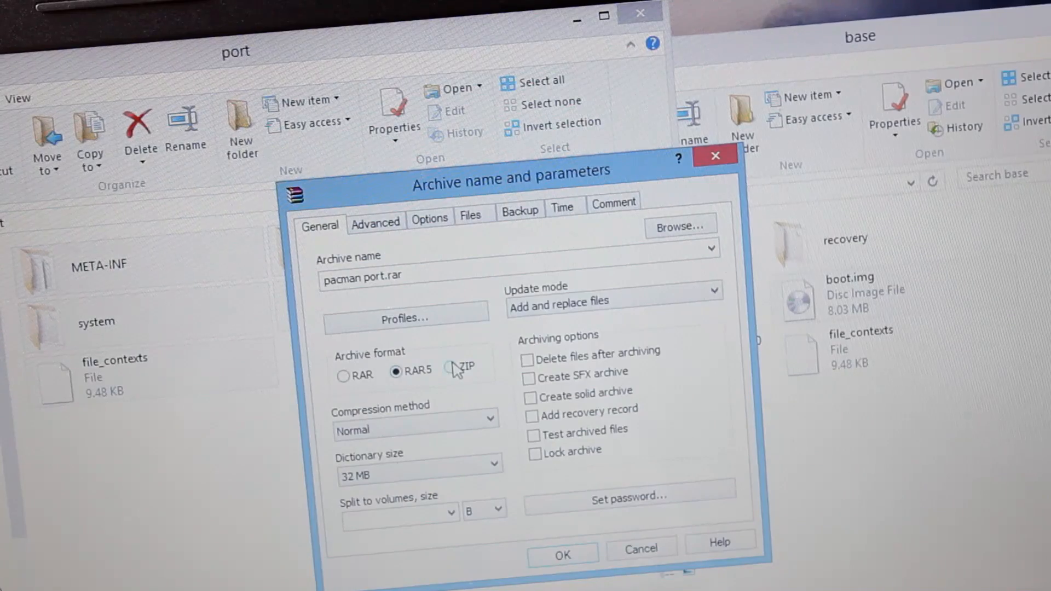
{"action": "left_click", "coordinate": [449, 367]}
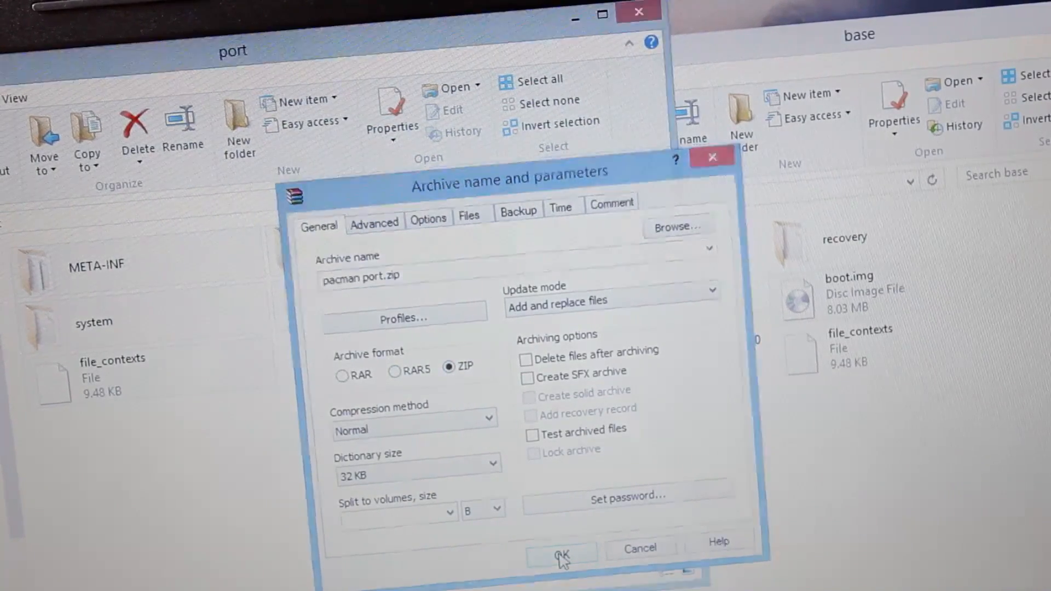
{"action": "left_click", "coordinate": [561, 556]}
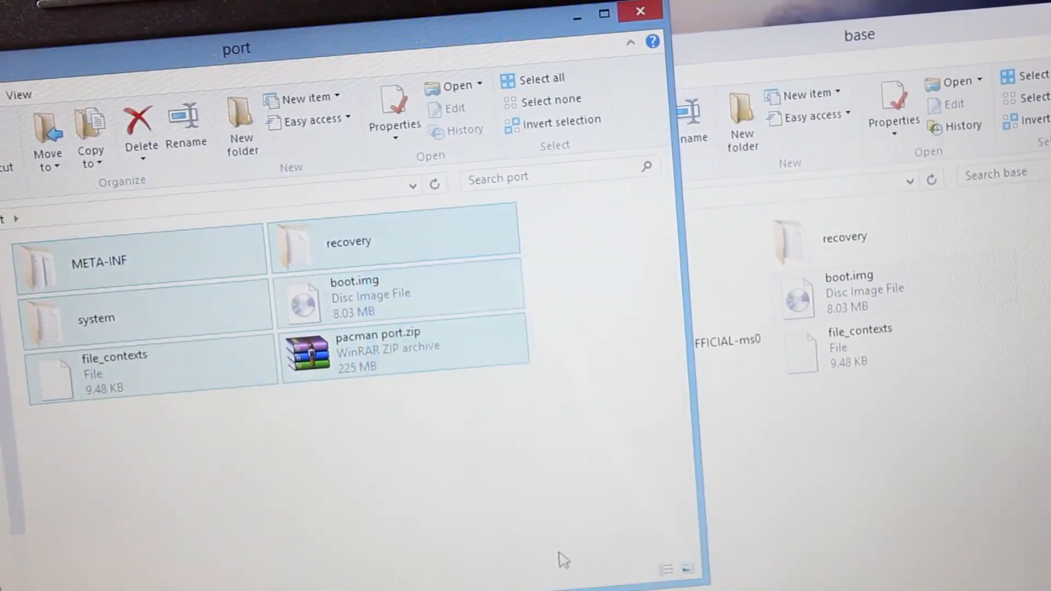
Step: Select the pacman port.zip archive in the port folder
{"action": "left_click", "coordinate": [368, 295]}
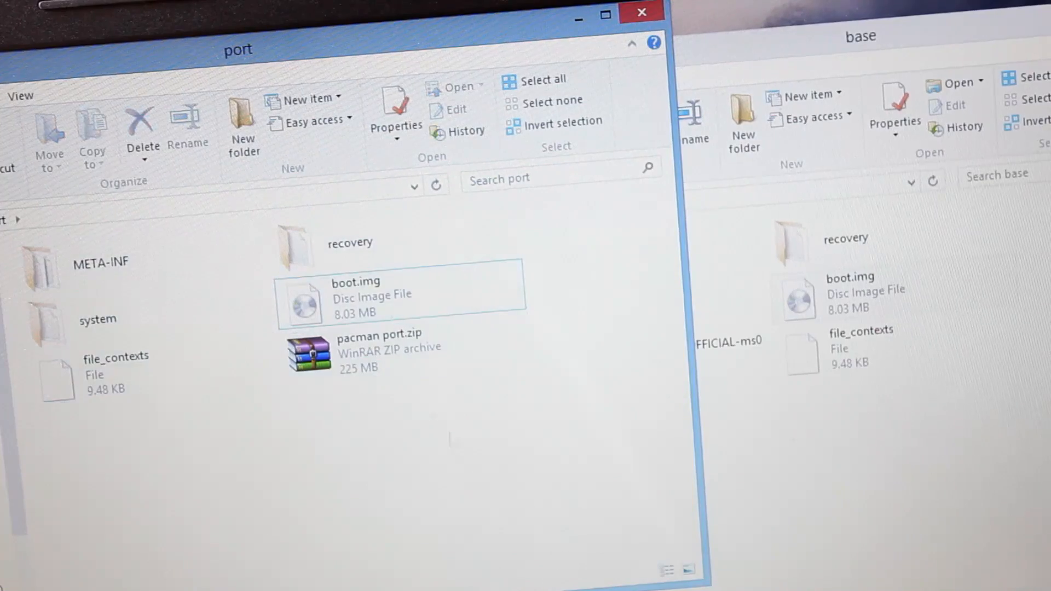
{"action": "left_click", "coordinate": [382, 352]}
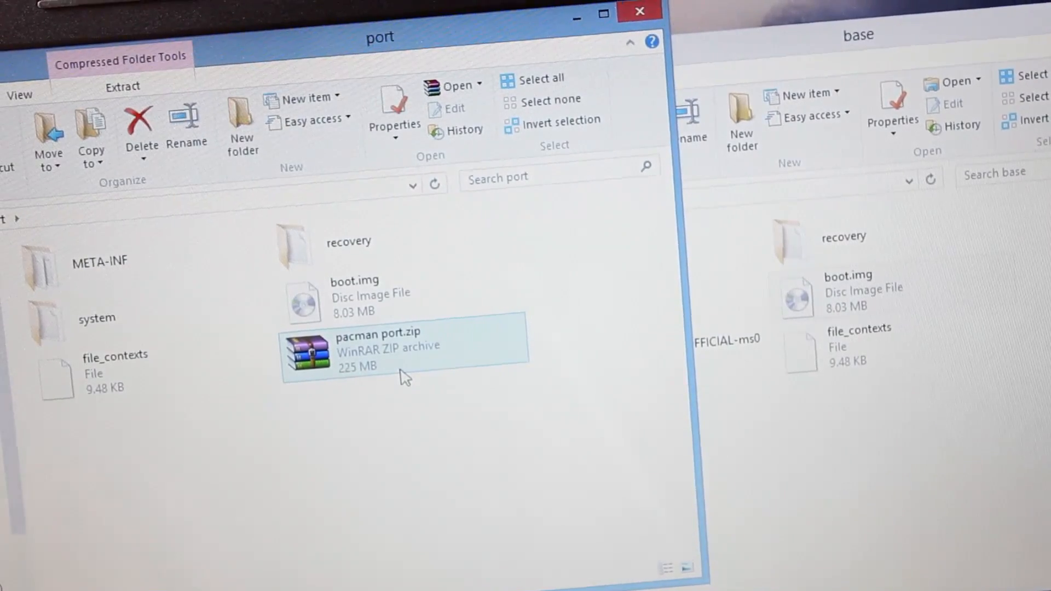
{"action": "mouse_move", "coordinate": [403, 368]}
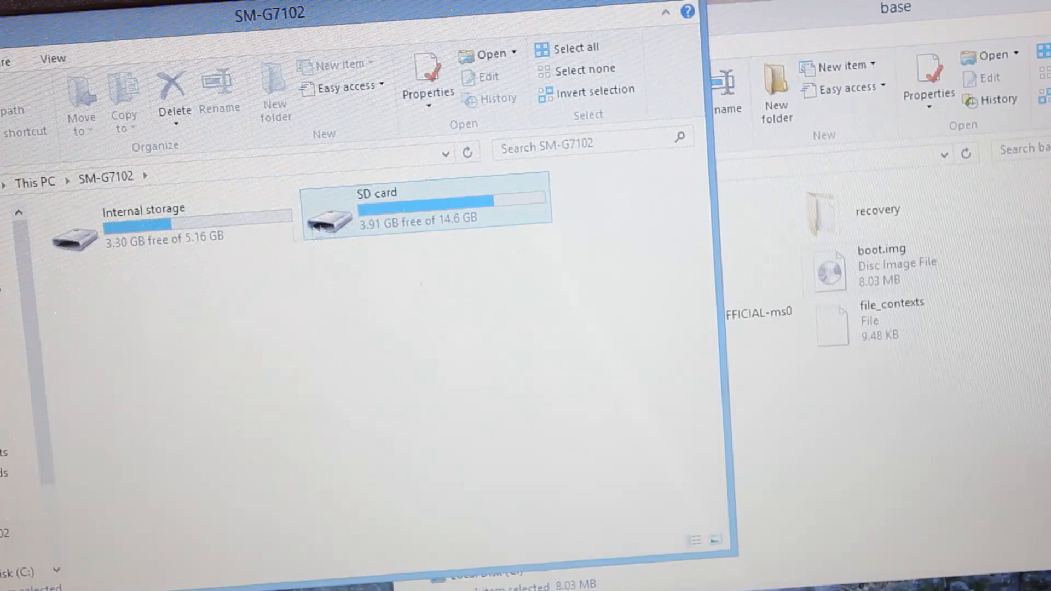
Step: Paste pacman port.zip into the SM-G7102 phone's Internal storage
{"action": "double_click", "coordinate": [74, 238]}
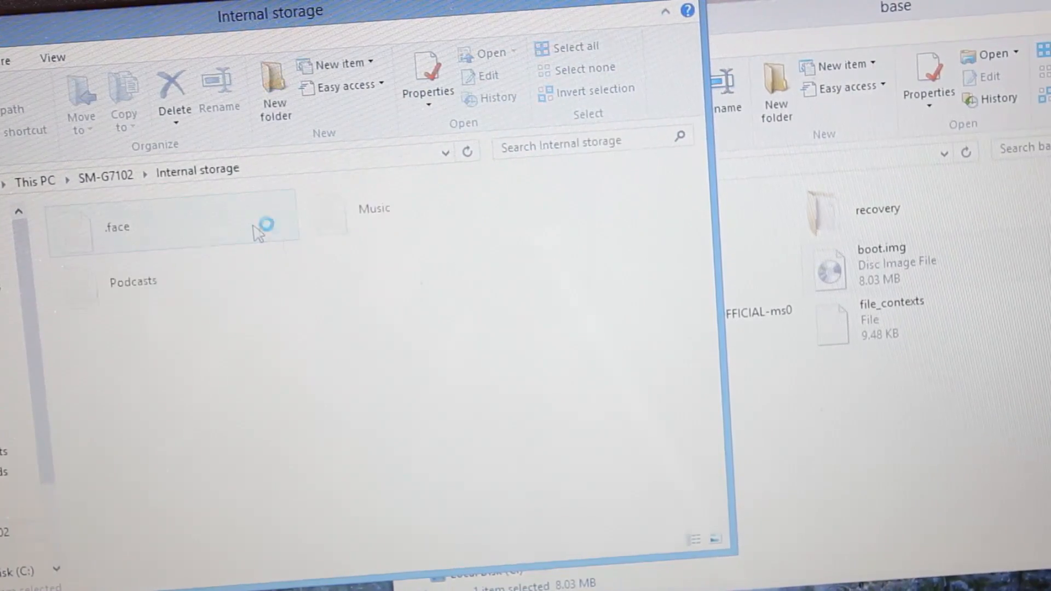
{"action": "right_click", "coordinate": [627, 278]}
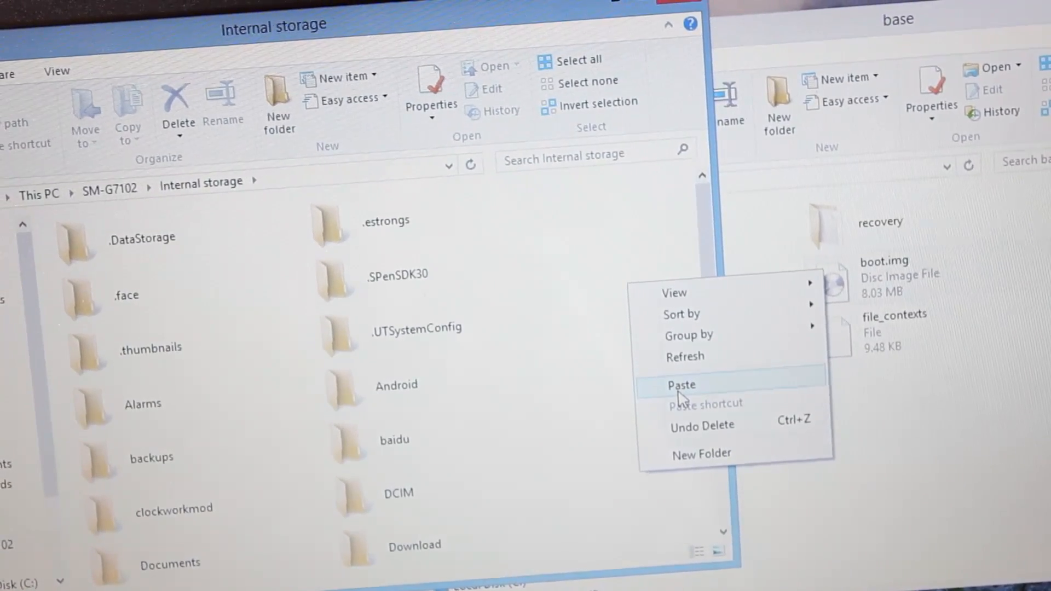
{"action": "left_click", "coordinate": [680, 384]}
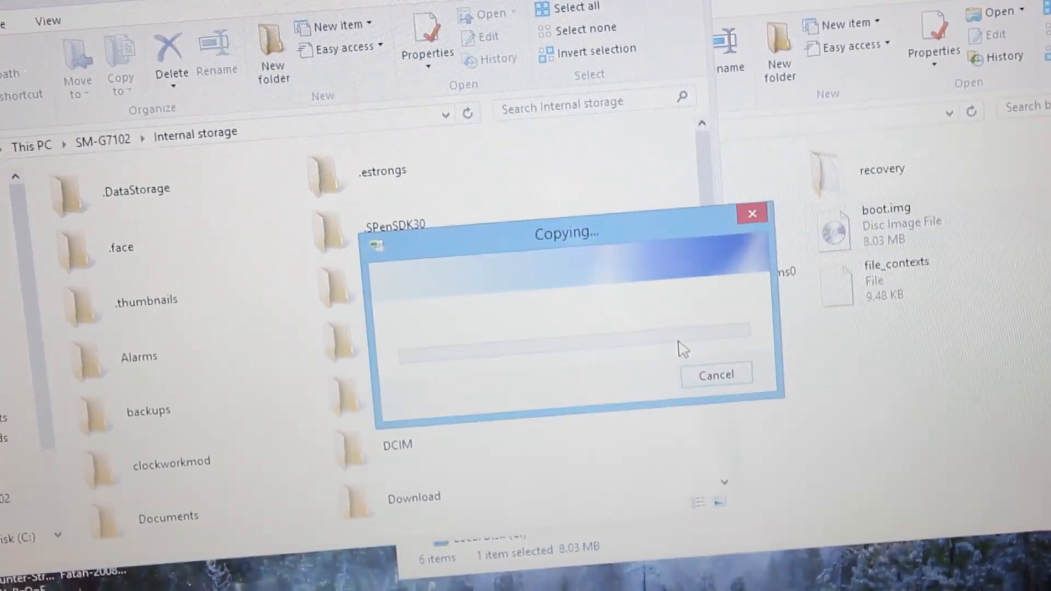